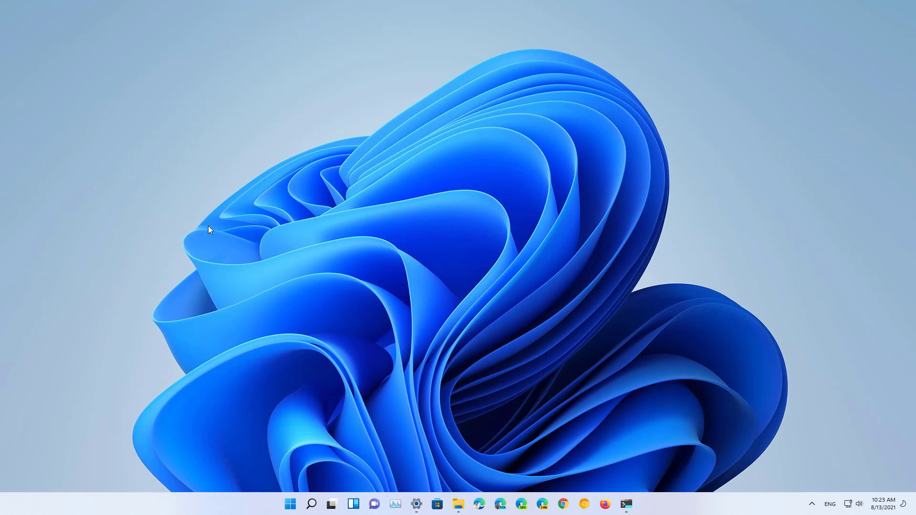
# Launch Snipping Tool from the Start menu by searching 'sn'.
pyautogui.press('Win+Shift+S')
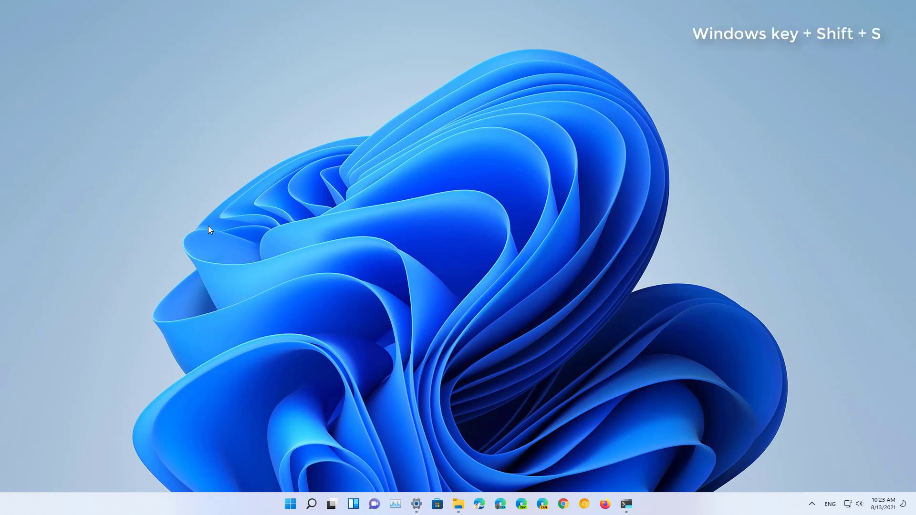
pyautogui.press('Win+Shift+S')
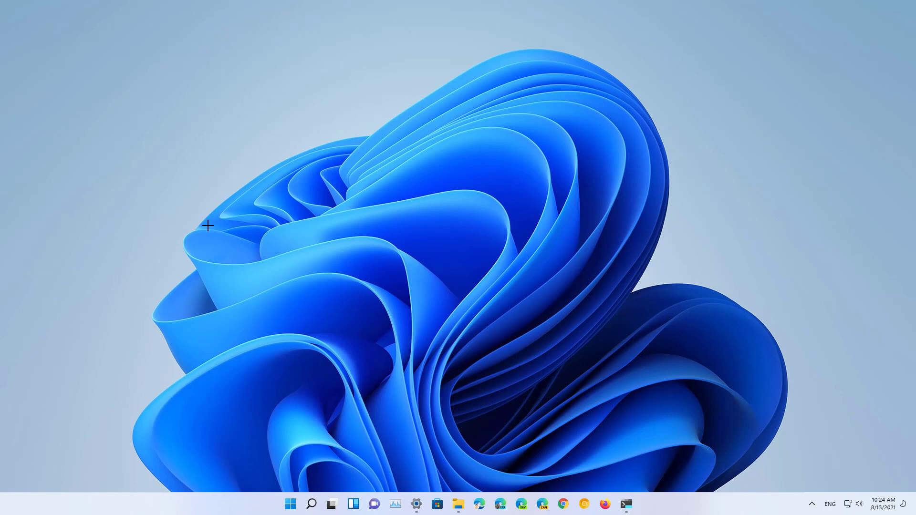
pyautogui.click(289, 504)
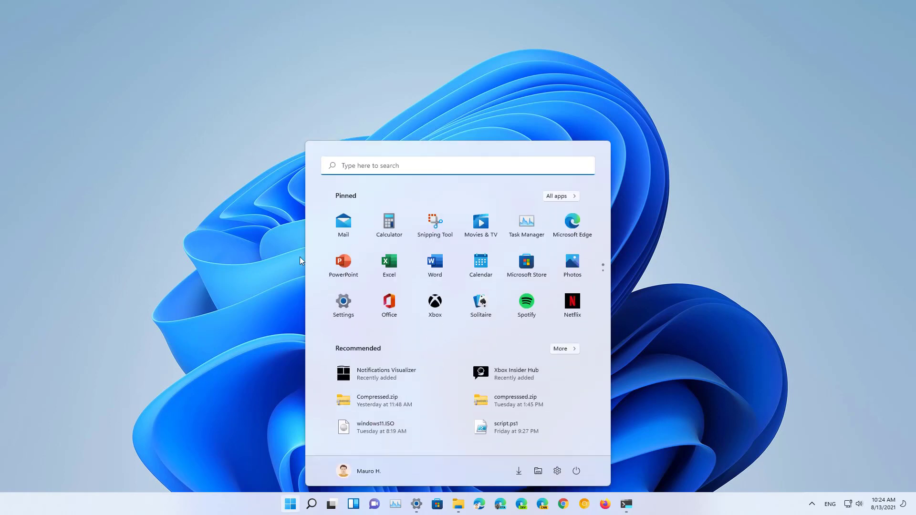
pyautogui.write('sn')
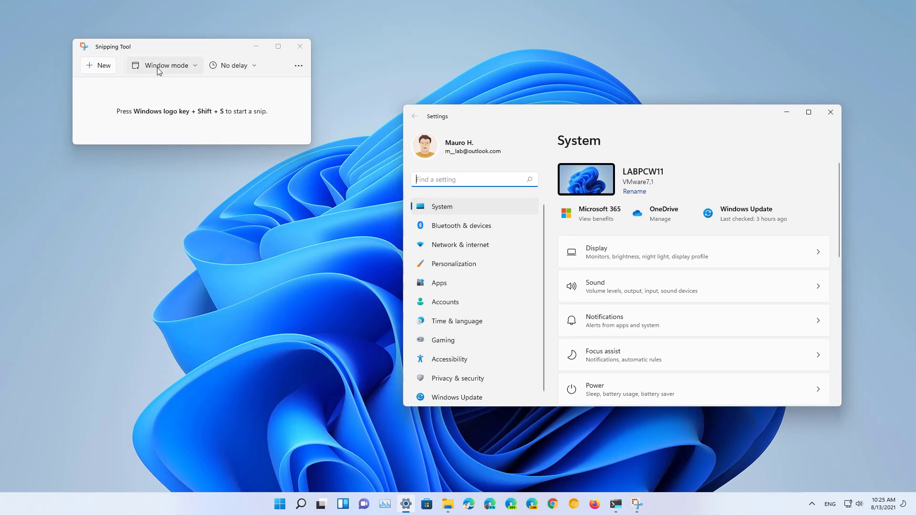
# Choose Window mode and start a new snip so the screen dims.
pyautogui.click(164, 65)
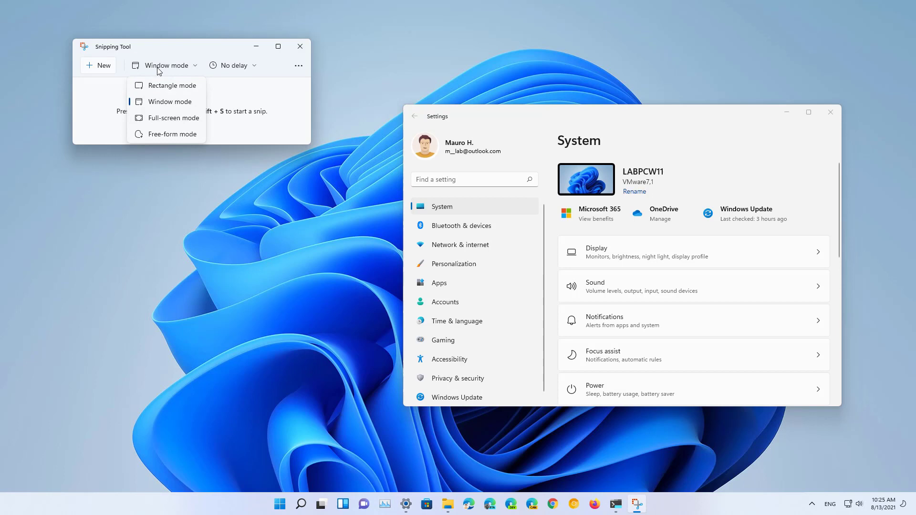
pyautogui.moveTo(167, 104)
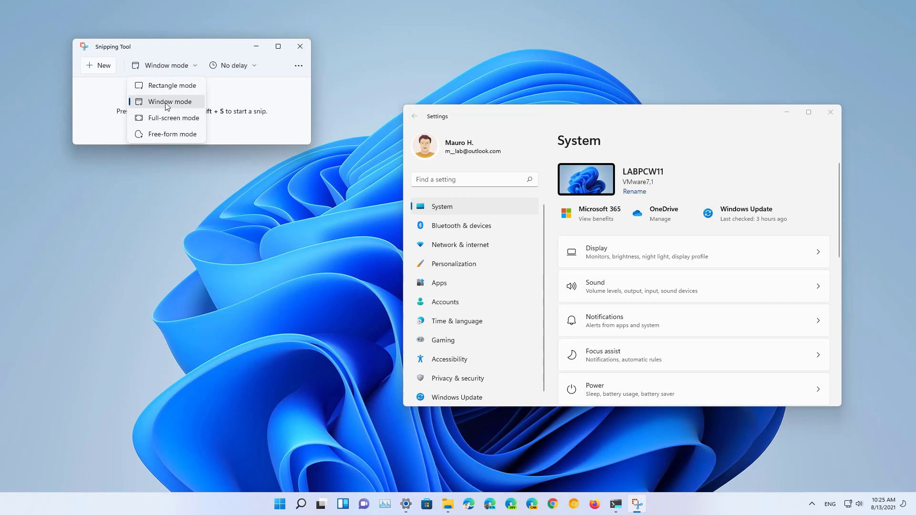
pyautogui.click(170, 101)
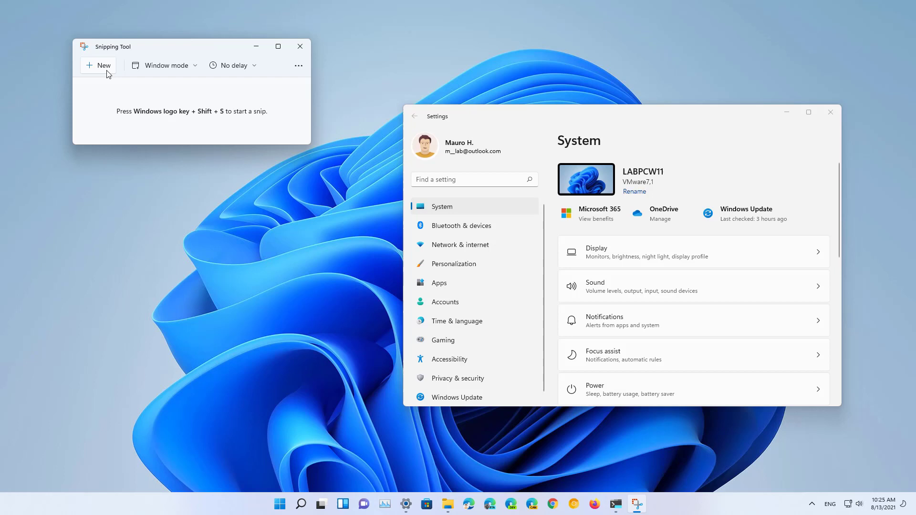
pyautogui.moveTo(108, 74)
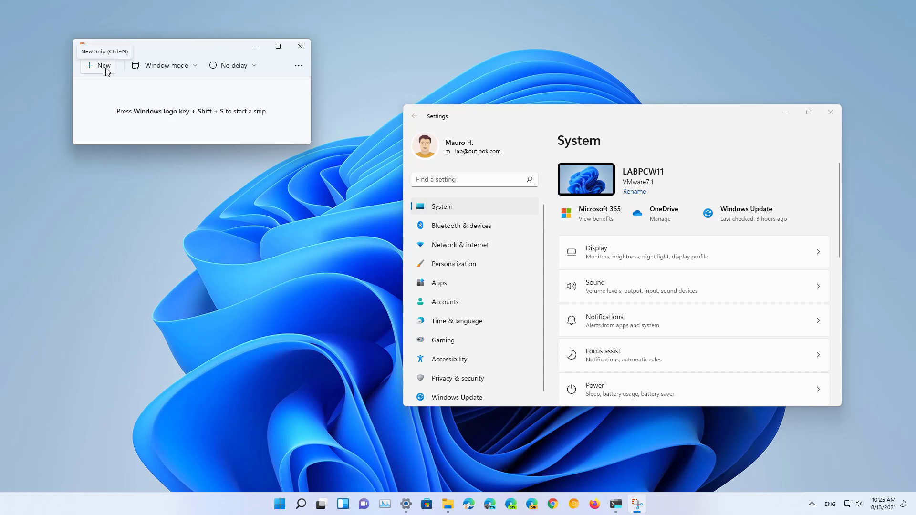
pyautogui.click(97, 65)
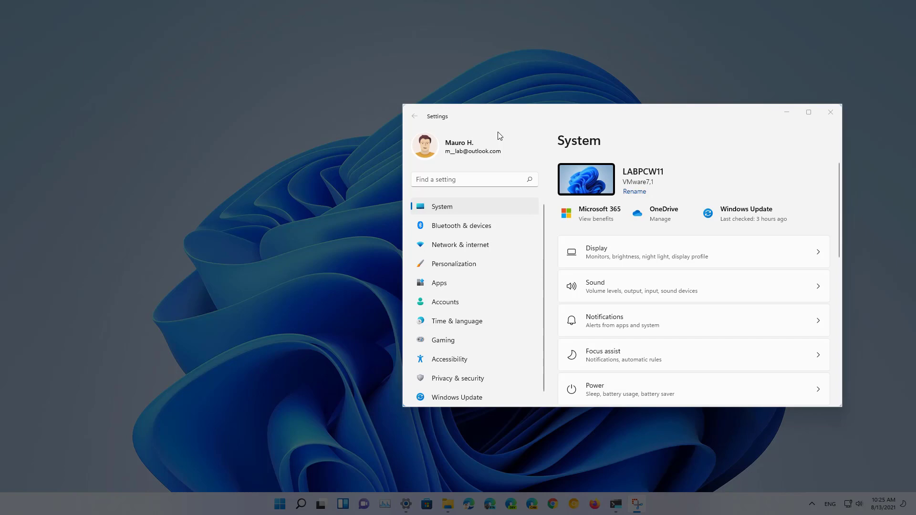
# Capture the Settings window and set the highlighter size to 27.
pyautogui.click(636, 504)
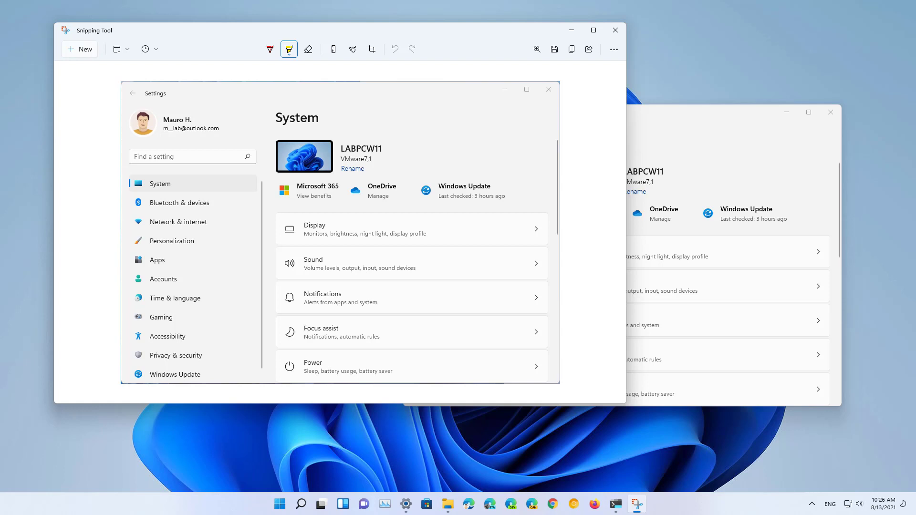
pyautogui.moveTo(248, 57)
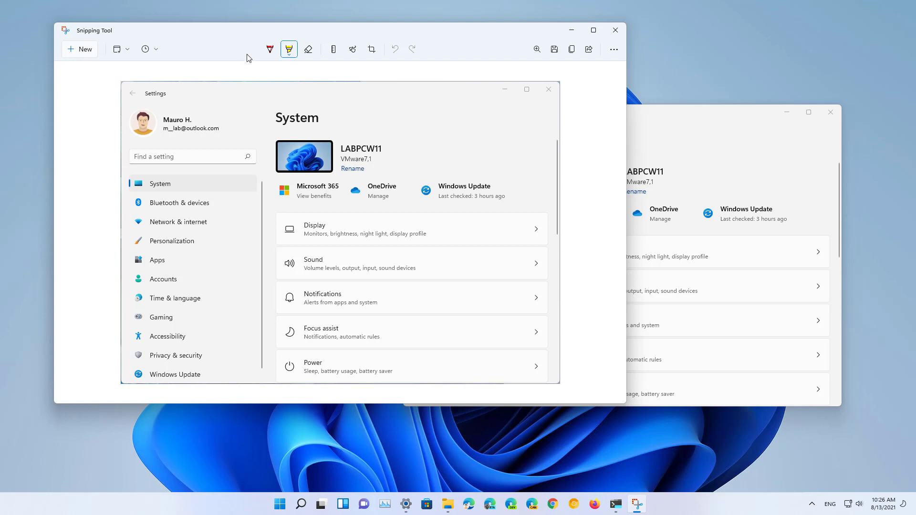
pyautogui.moveTo(289, 52)
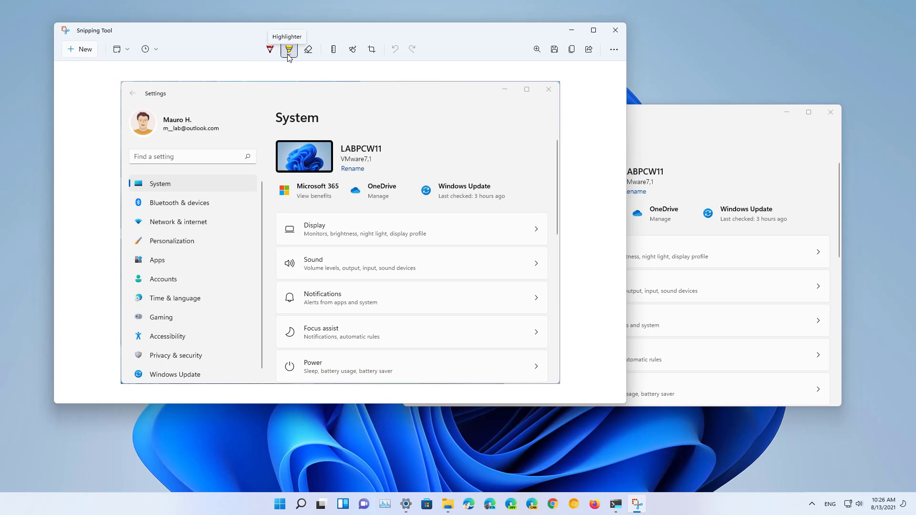
pyautogui.click(289, 49)
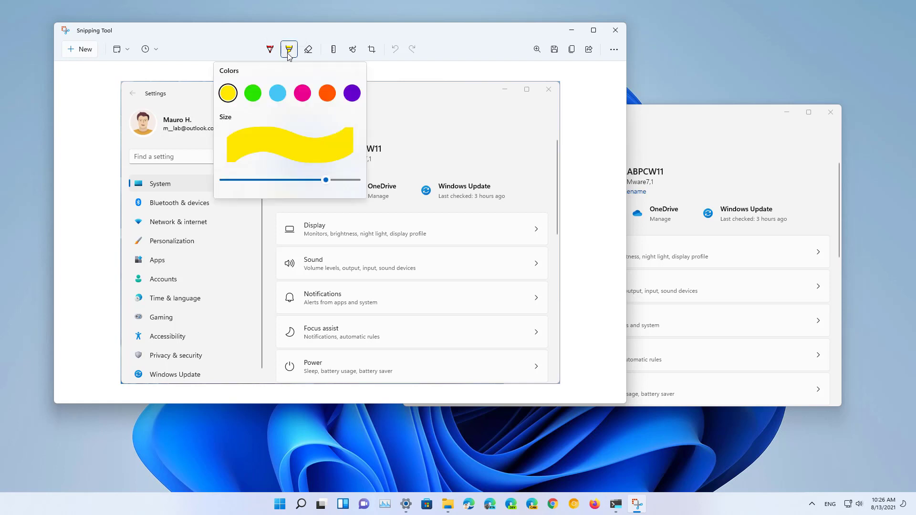
pyautogui.moveTo(326, 181); pyautogui.dragTo(246, 180)
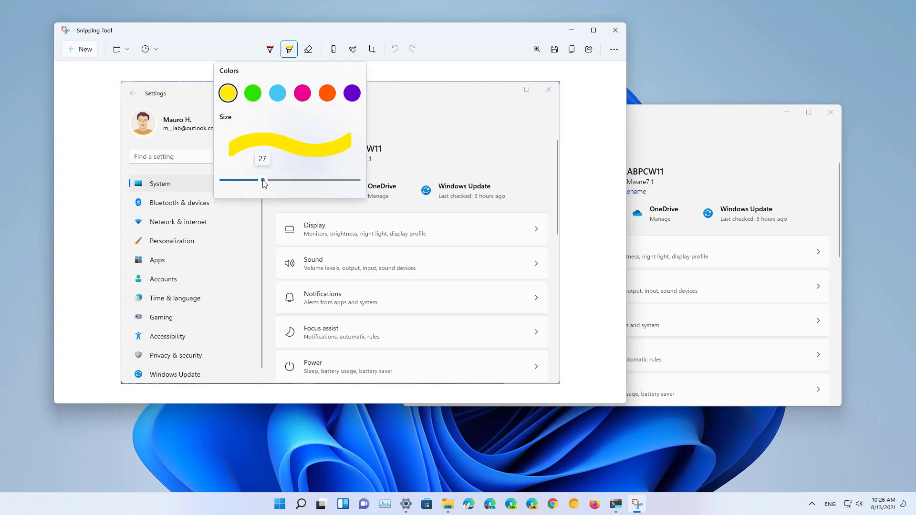
# Draw a red ballpoint pen stroke on the snip, then erase the marks.
pyautogui.click(269, 50)
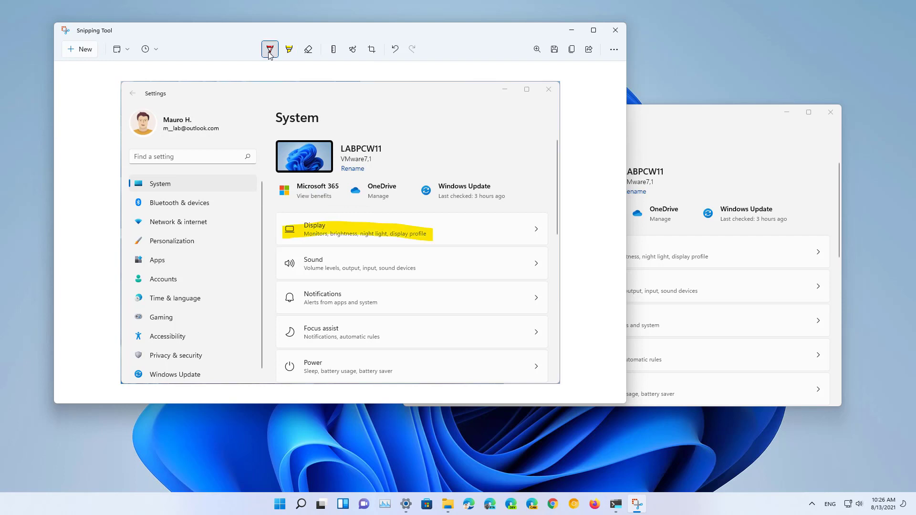
pyautogui.click(269, 50)
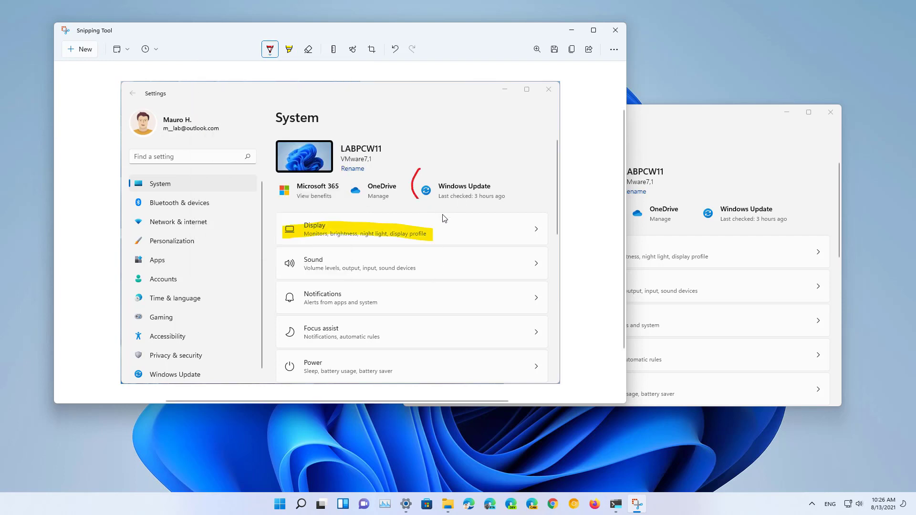
pyautogui.click(307, 50)
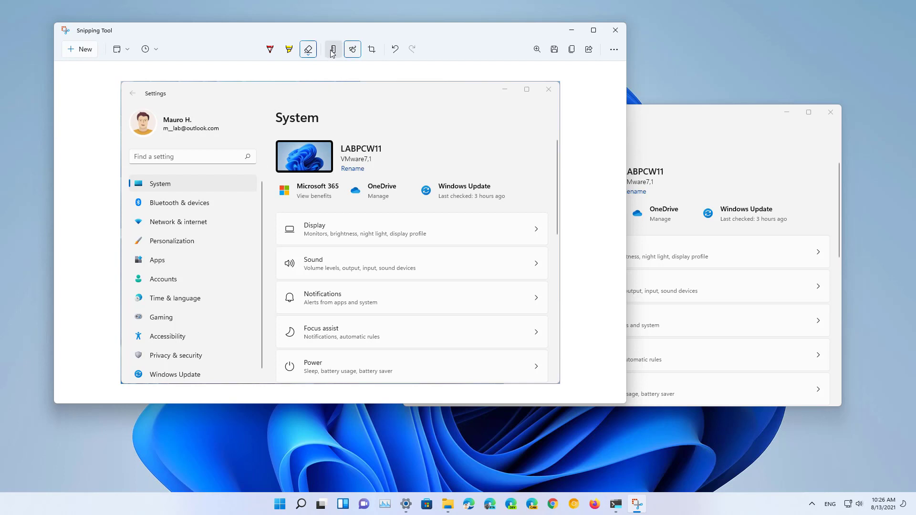
pyautogui.click(332, 49)
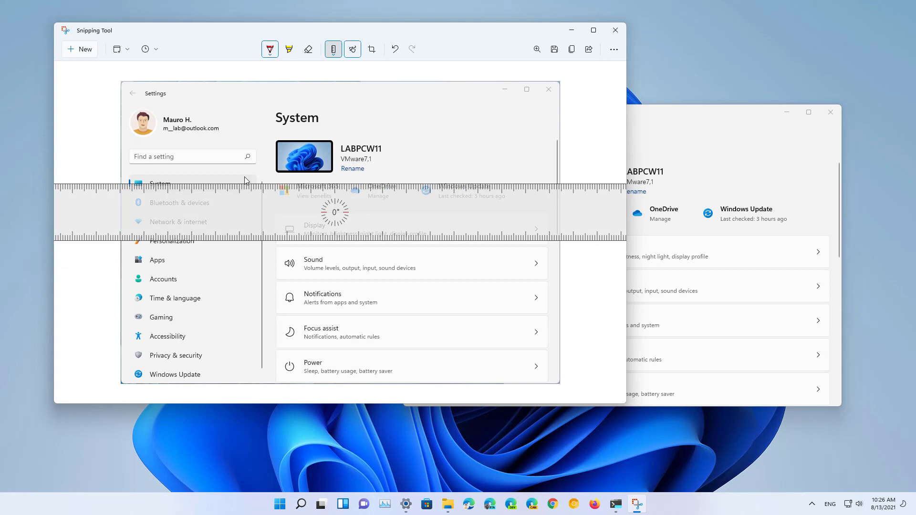
pyautogui.moveTo(263, 168)
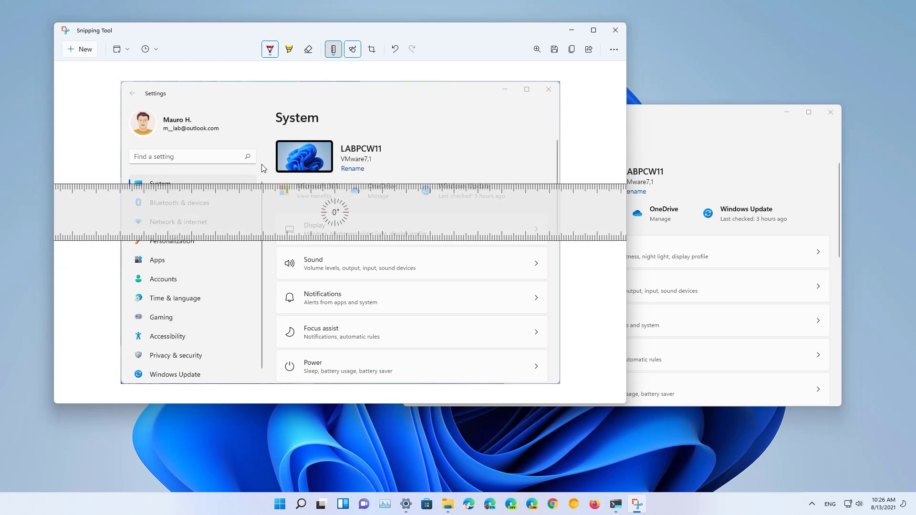
pyautogui.moveTo(253, 186); pyautogui.dragTo(418, 186)
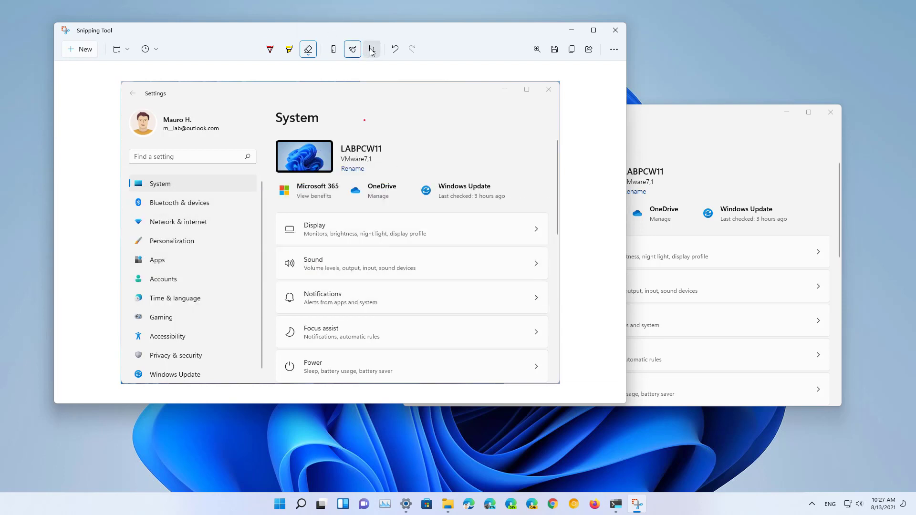
pyautogui.moveTo(371, 50)
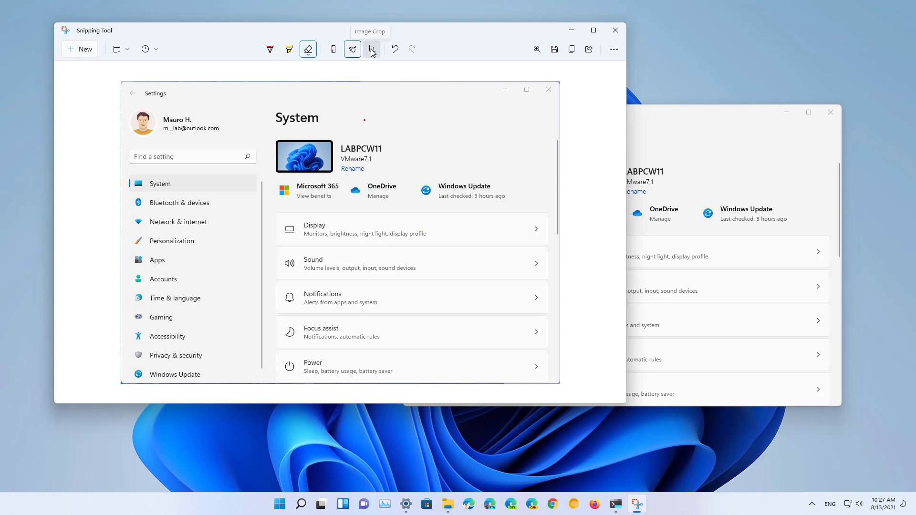
# Crop the snip to remove its title bar.
pyautogui.click(371, 50)
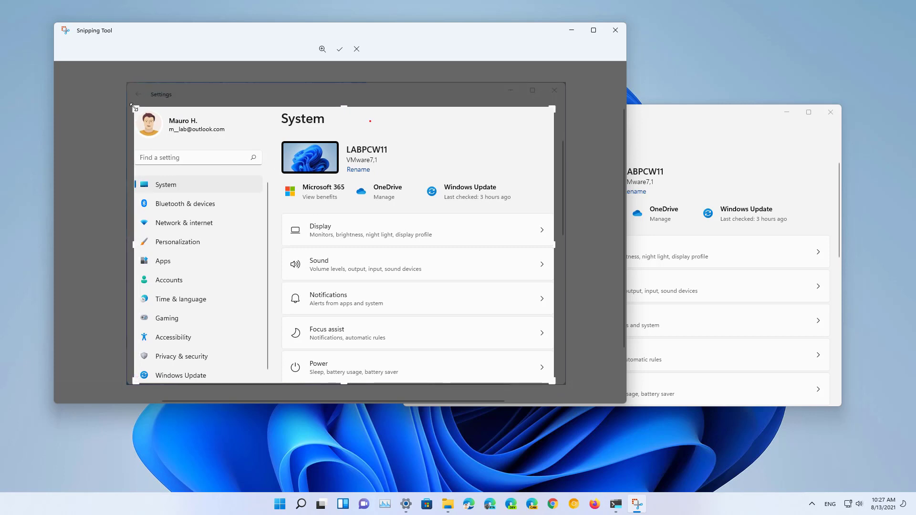
pyautogui.click(340, 49)
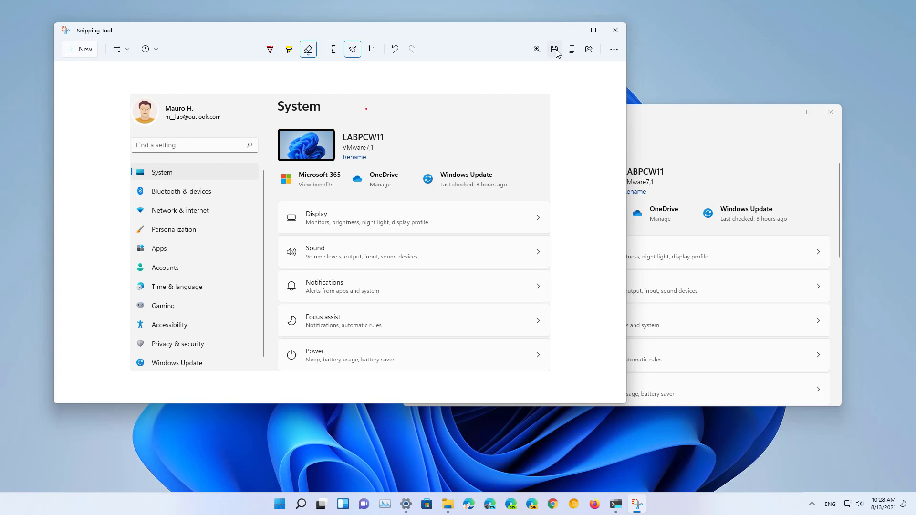
# Save the snip as a JPG image in the Pictures folder.
pyautogui.click(554, 50)
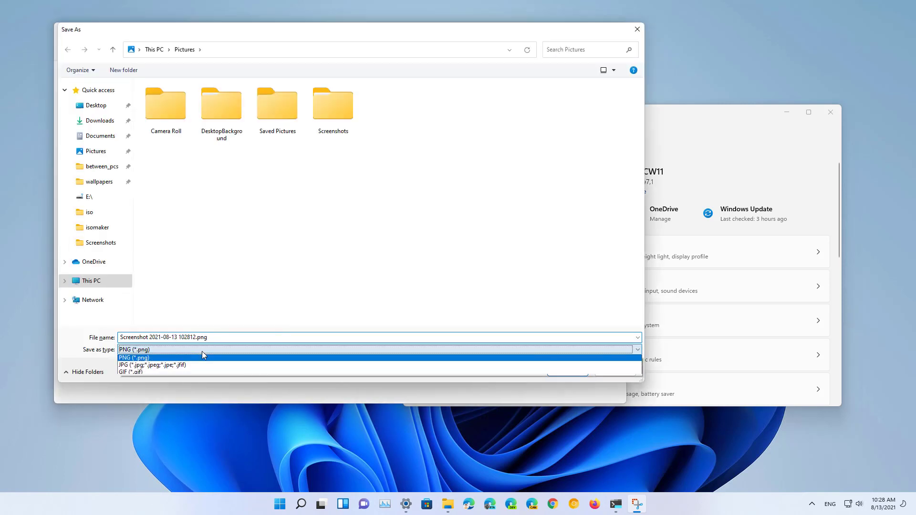
pyautogui.moveTo(134, 380)
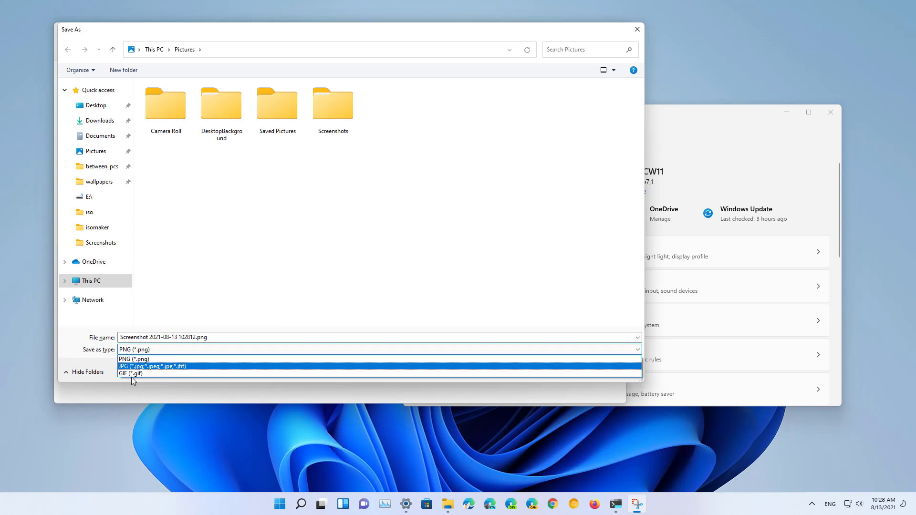
pyautogui.click(152, 366)
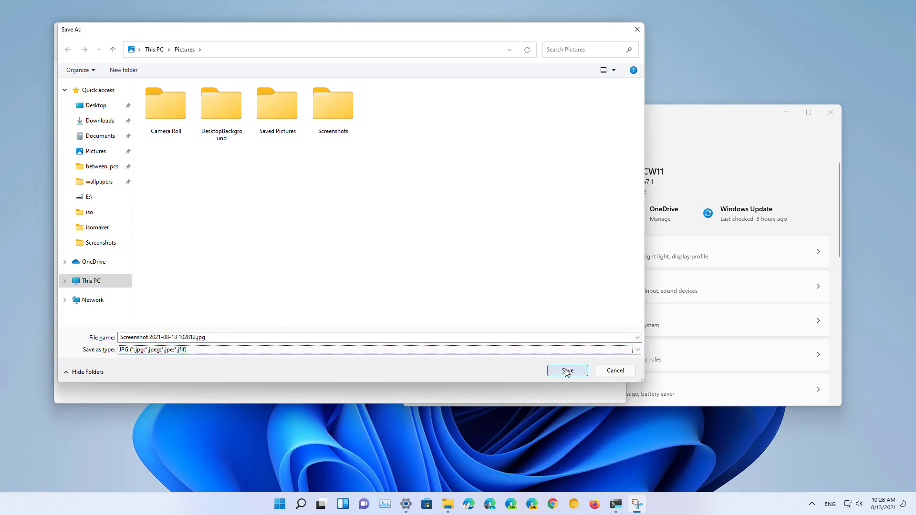
pyautogui.click(567, 370)
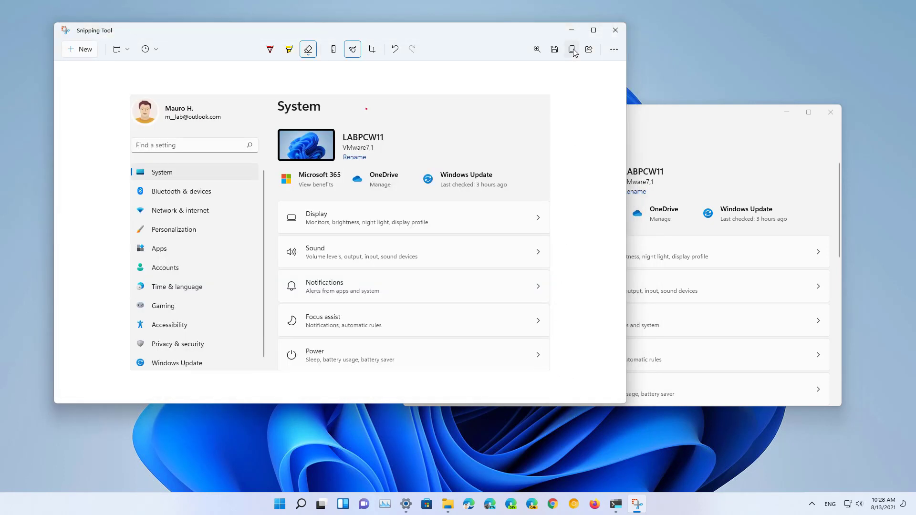
pyautogui.moveTo(571, 50)
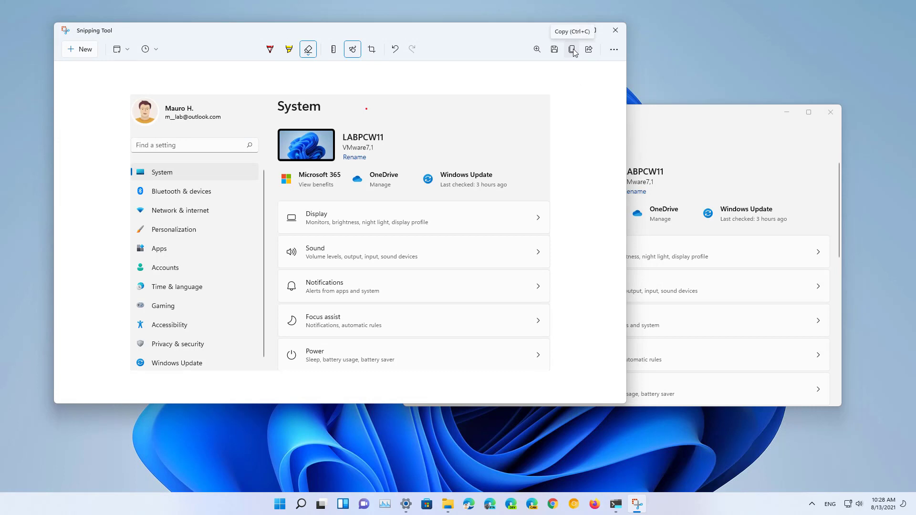
pyautogui.moveTo(587, 52)
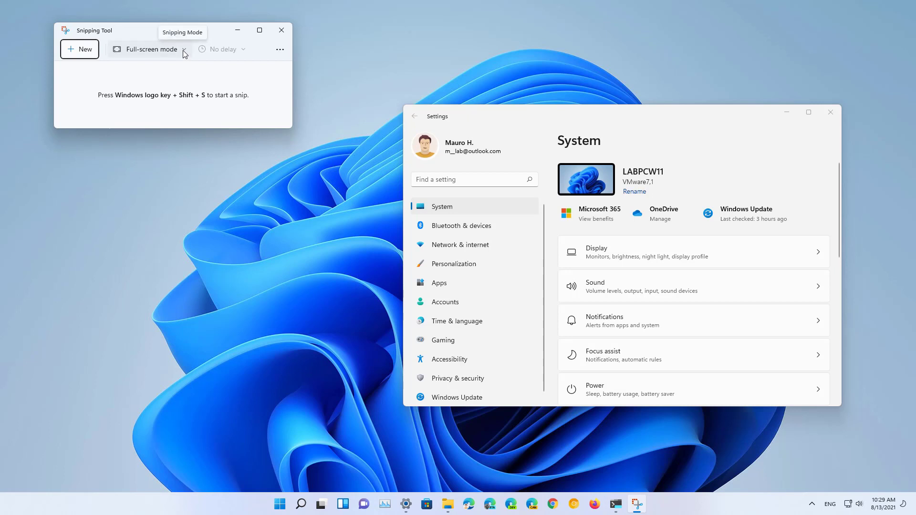
# Take a Full-screen mode snip, view it, then return to the start window.
pyautogui.click(184, 49)
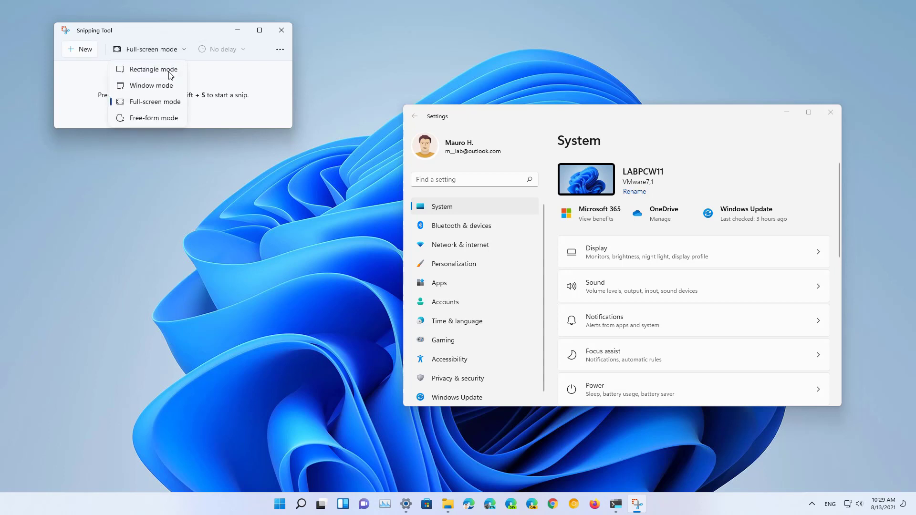
pyautogui.moveTo(154, 103)
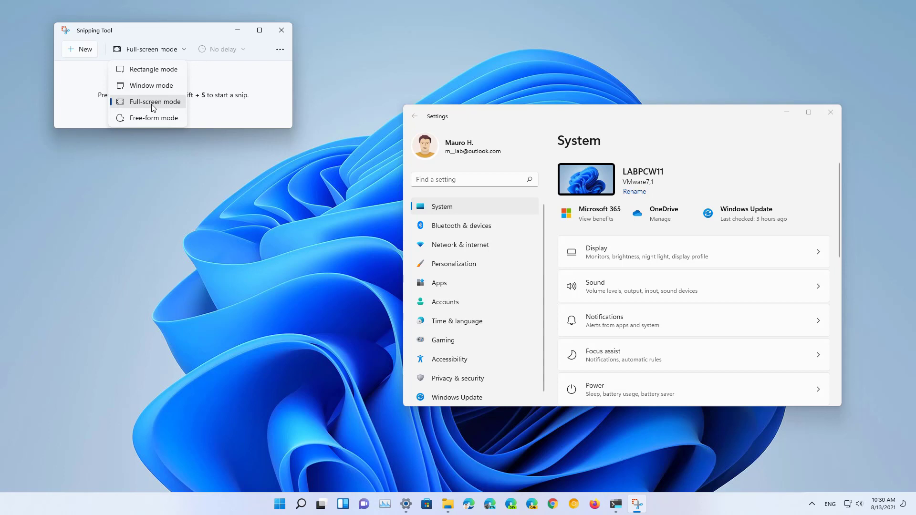
pyautogui.click(153, 101)
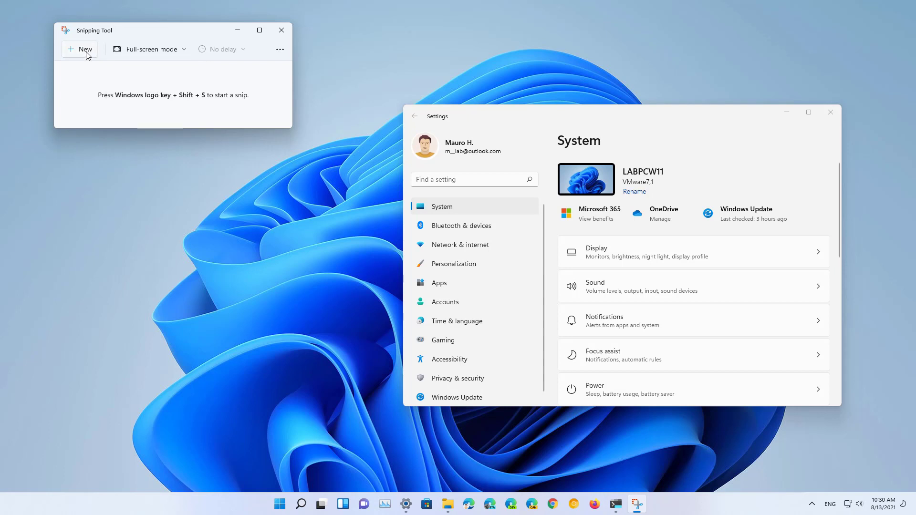
pyautogui.click(281, 29)
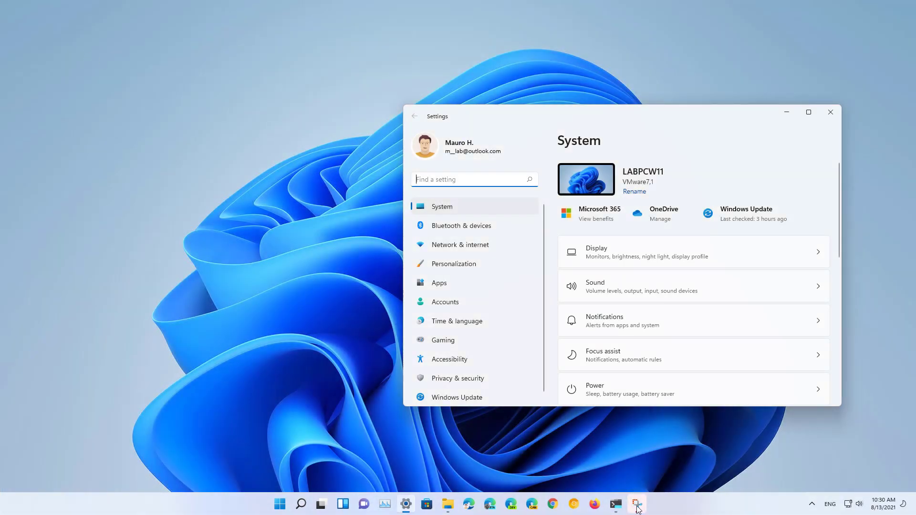
pyautogui.click(636, 504)
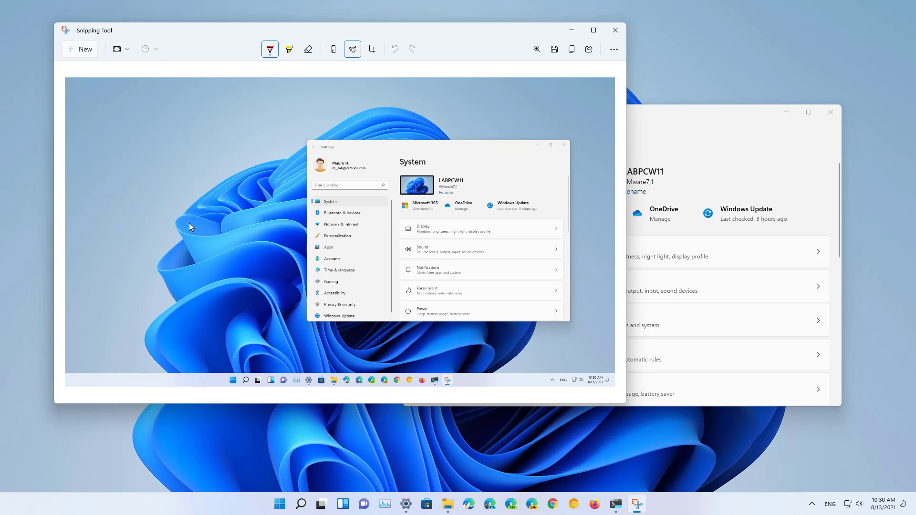
pyautogui.click(279, 504)
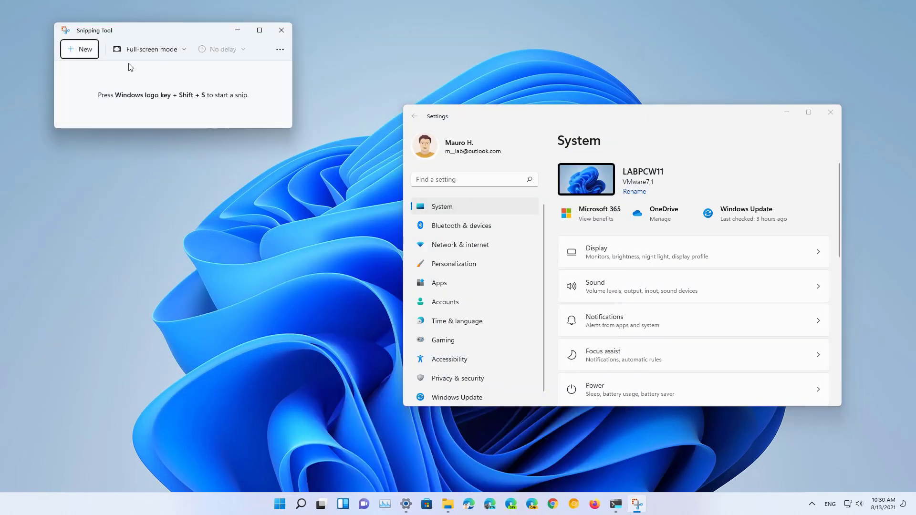
# Try Rectangle mode, then draw a free-form snip outlining the Settings window.
pyautogui.click(149, 50)
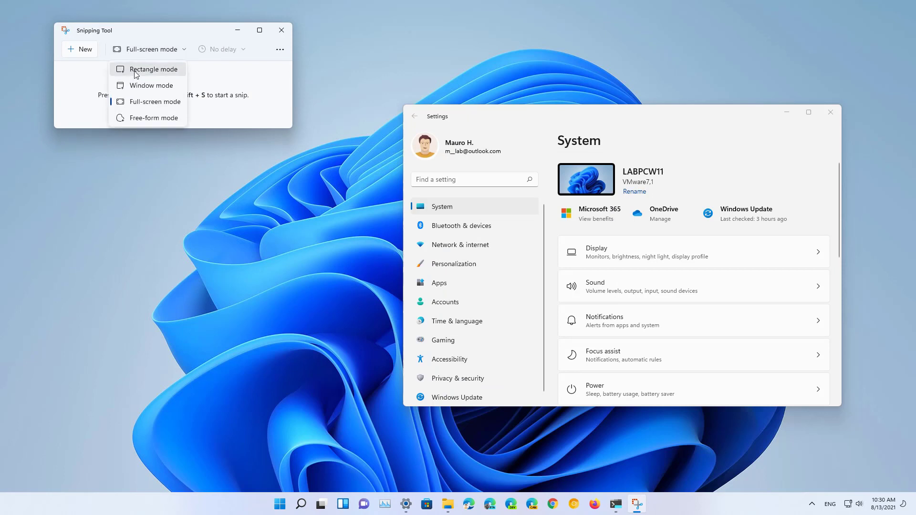
pyautogui.click(152, 69)
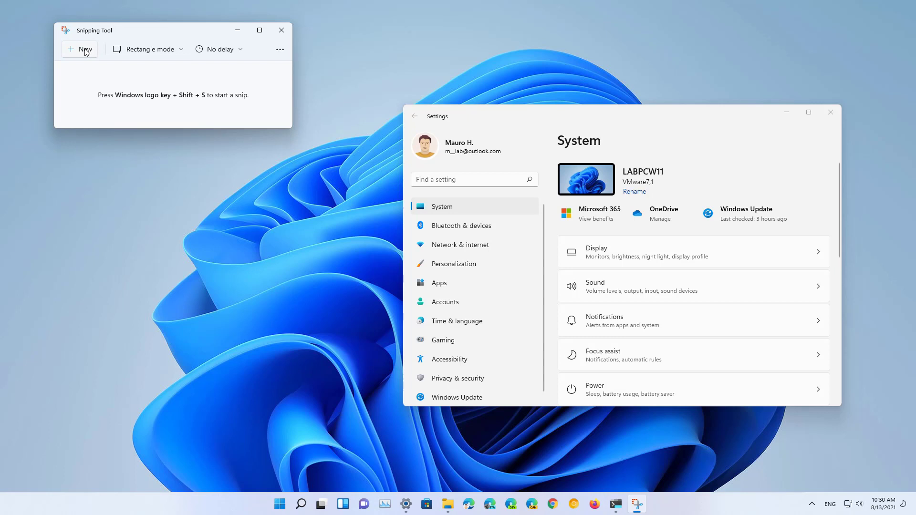
pyautogui.moveTo(85, 52)
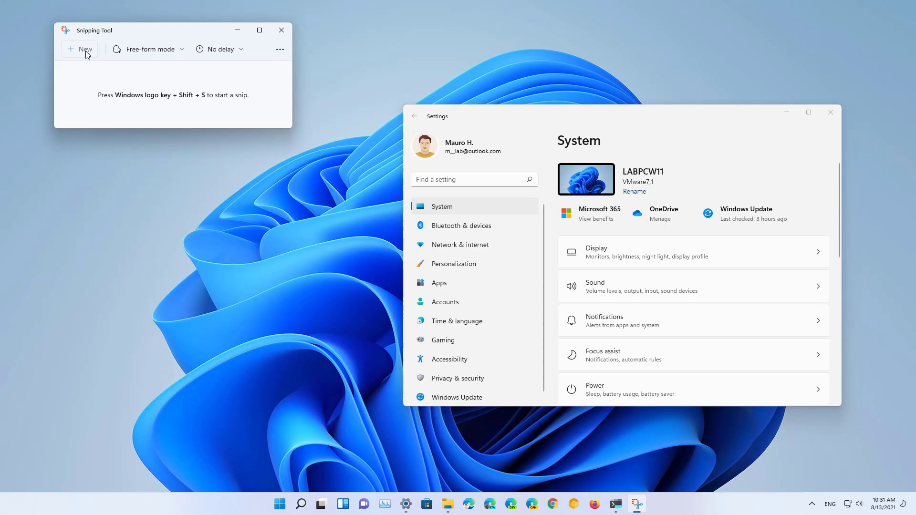
pyautogui.click(80, 49)
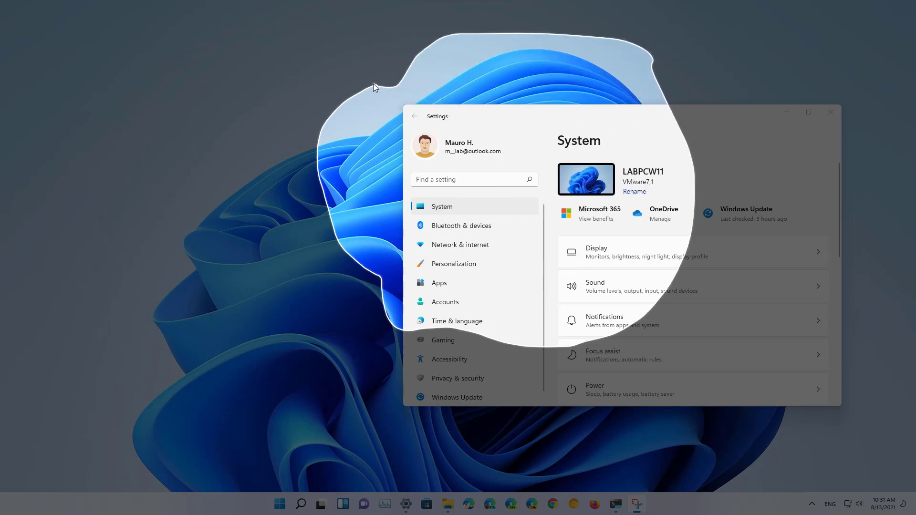
pyautogui.click(280, 504)
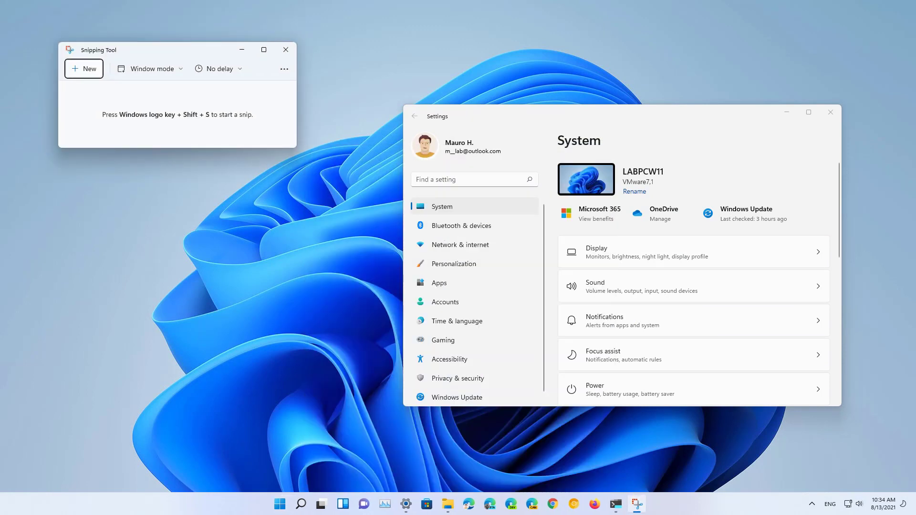
pyautogui.click(223, 68)
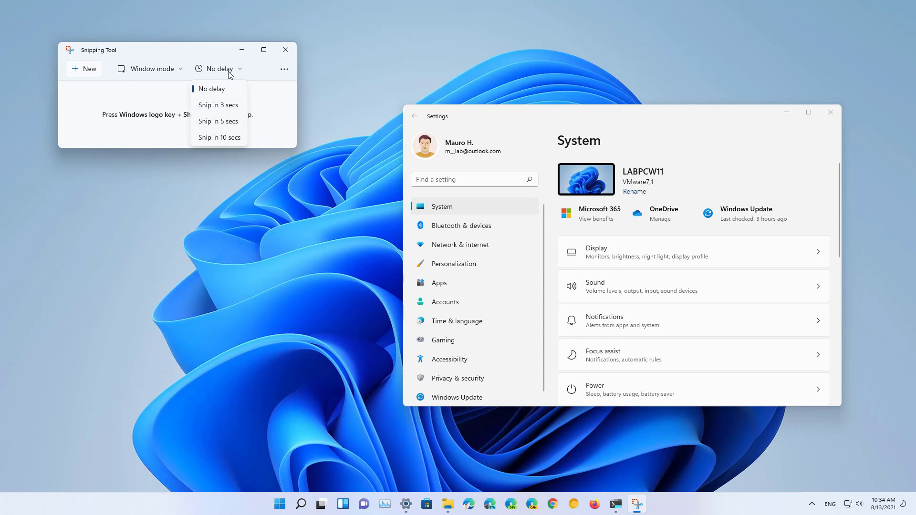
pyautogui.moveTo(229, 107)
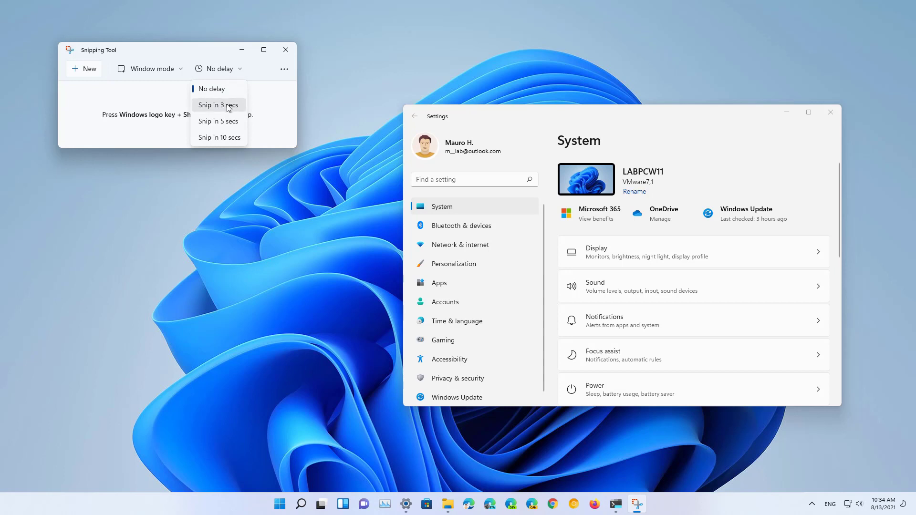
pyautogui.moveTo(221, 139)
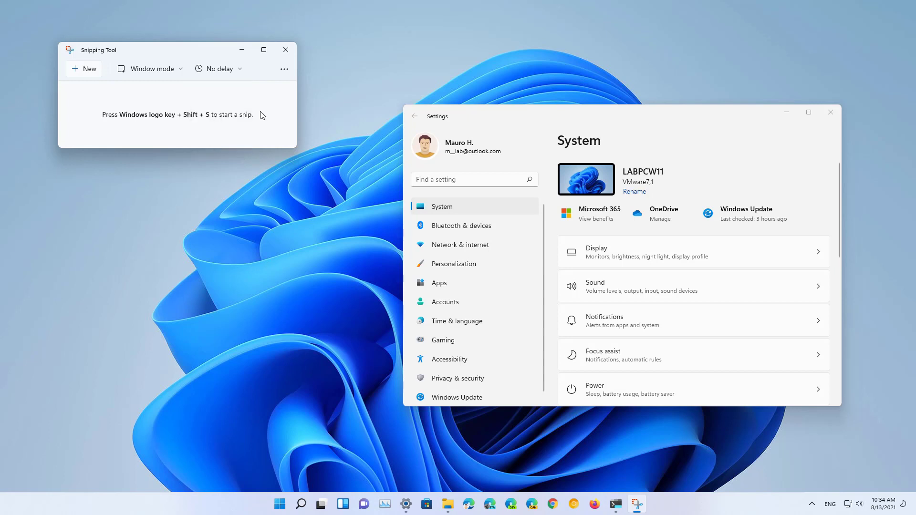
pyautogui.moveTo(259, 109)
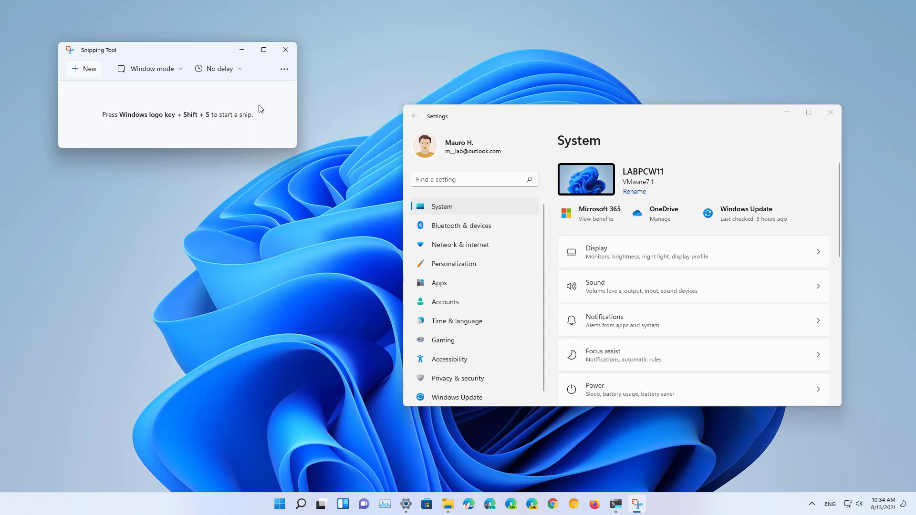
pyautogui.moveTo(284, 72)
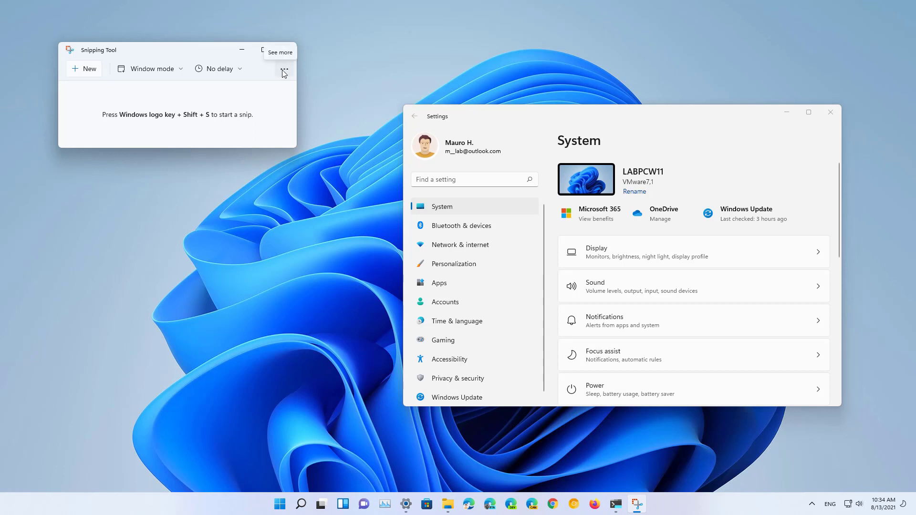
# In Snipping Tool settings, turn Multiple windows On so snips open separately.
pyautogui.click(284, 72)
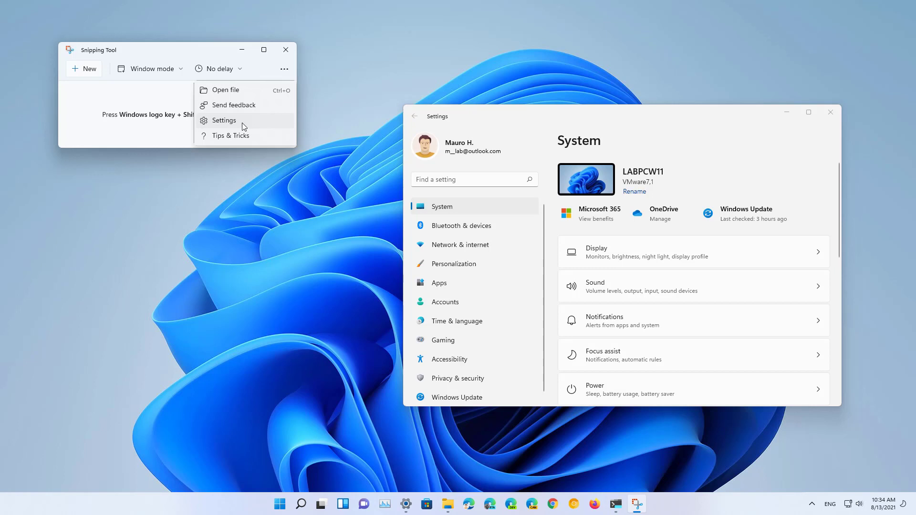
pyautogui.click(224, 121)
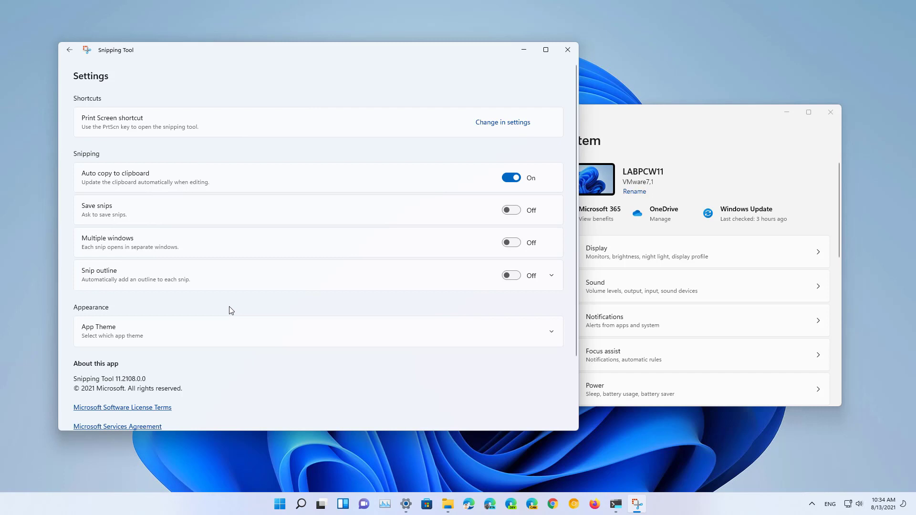
pyautogui.moveTo(231, 297)
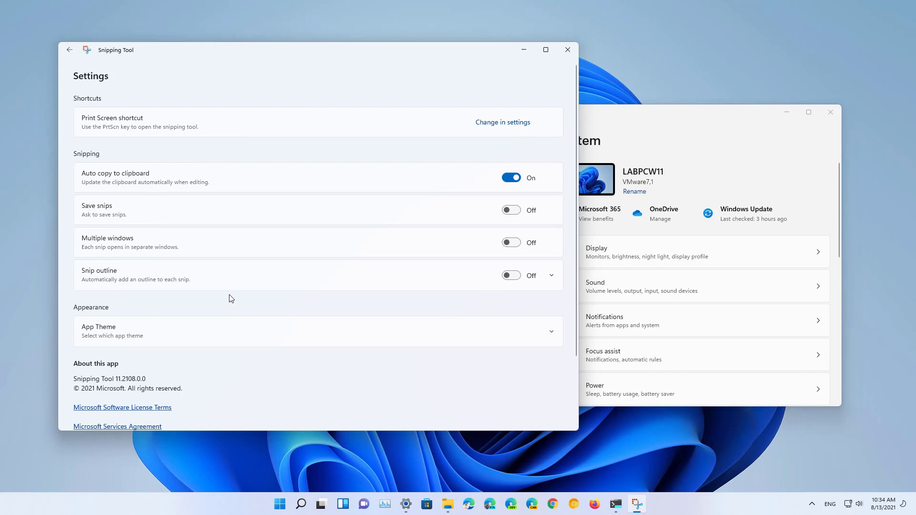
pyautogui.moveTo(180, 182)
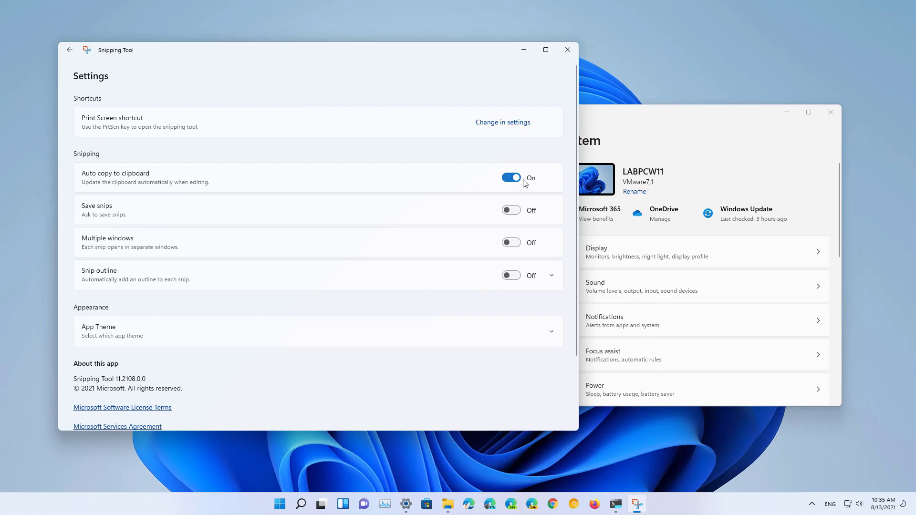
pyautogui.moveTo(120, 214)
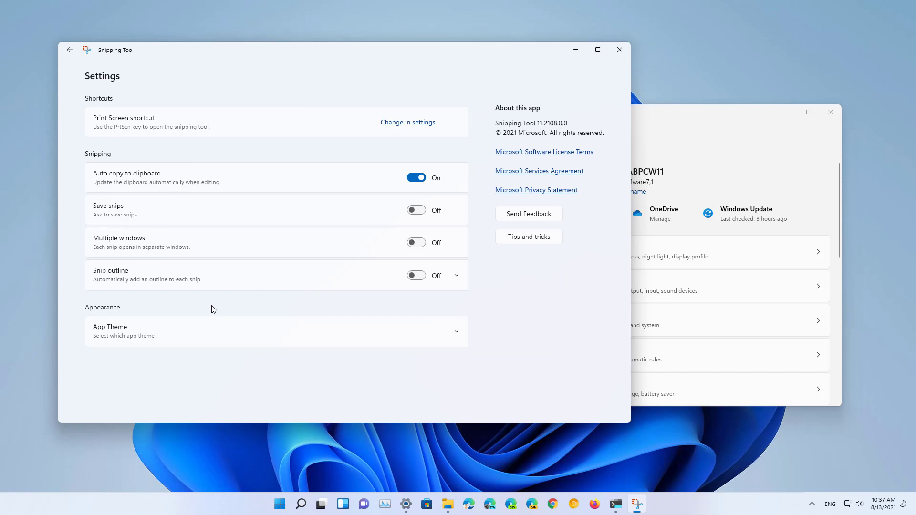
pyautogui.moveTo(391, 242)
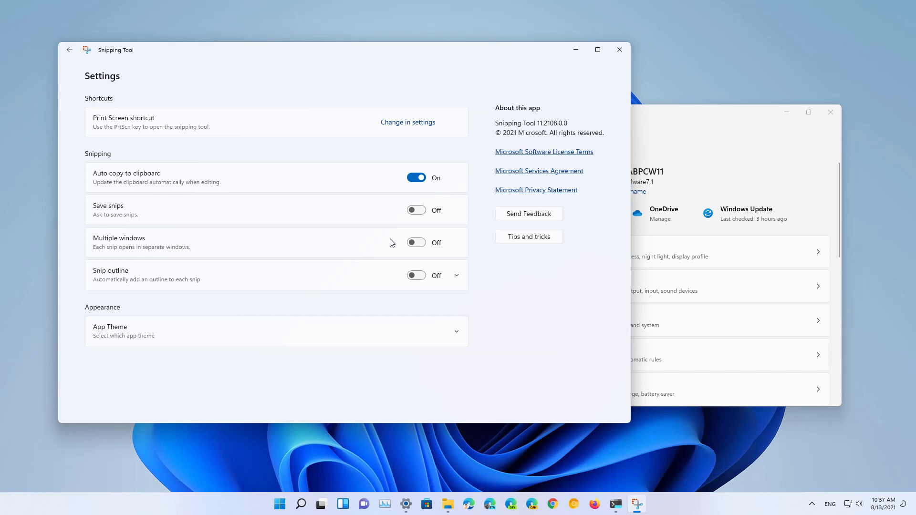
pyautogui.click(416, 242)
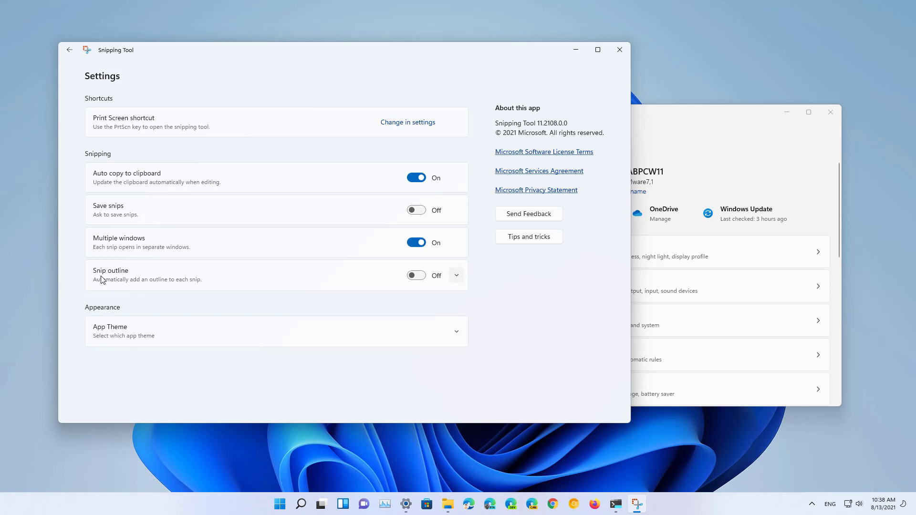
# Turn Snip outline On, set its colour to green and adjust the thickness.
pyautogui.click(416, 275)
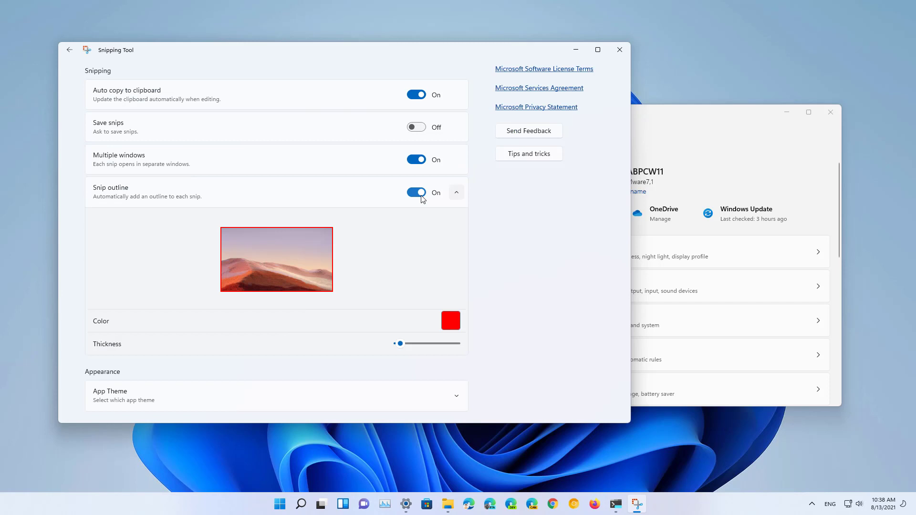
pyautogui.moveTo(149, 358)
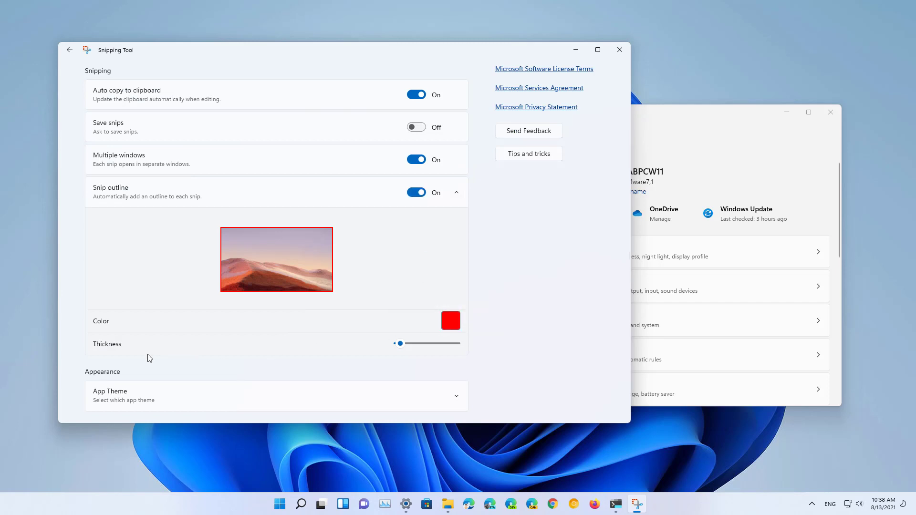
pyautogui.click(450, 320)
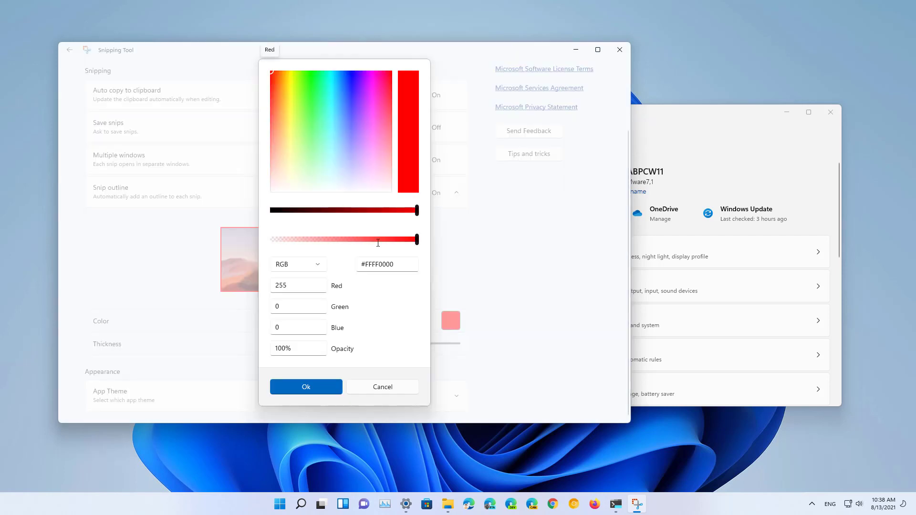
pyautogui.click(305, 387)
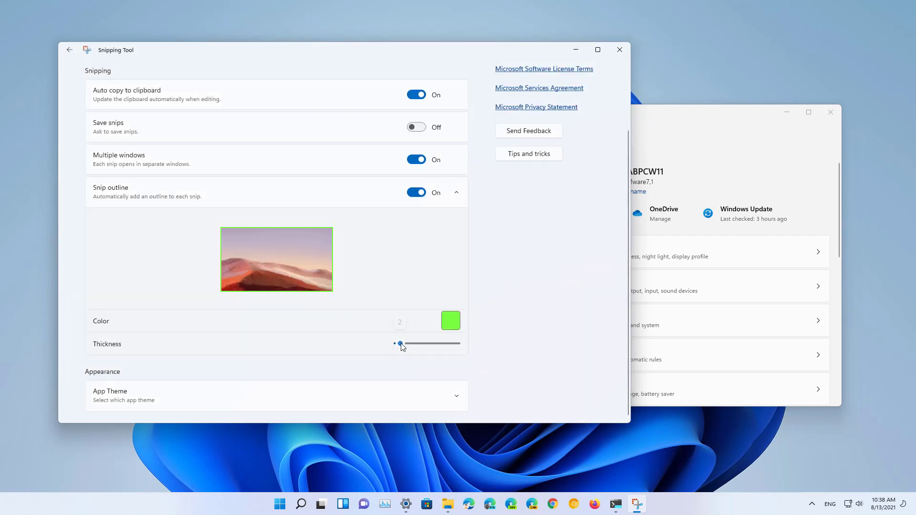
pyautogui.moveTo(400, 344); pyautogui.dragTo(425, 344)
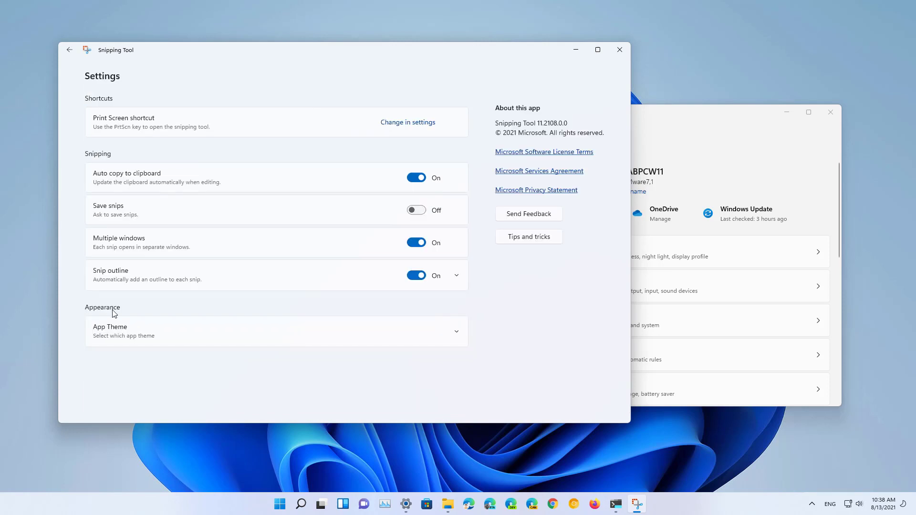
# Switch the app theme to Light, then Dark, then Use system setting.
pyautogui.click(265, 331)
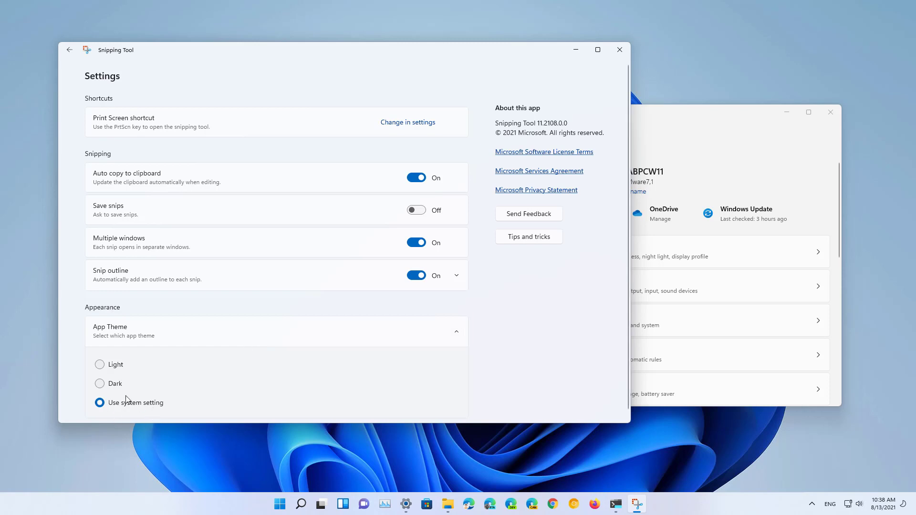
pyautogui.click(100, 364)
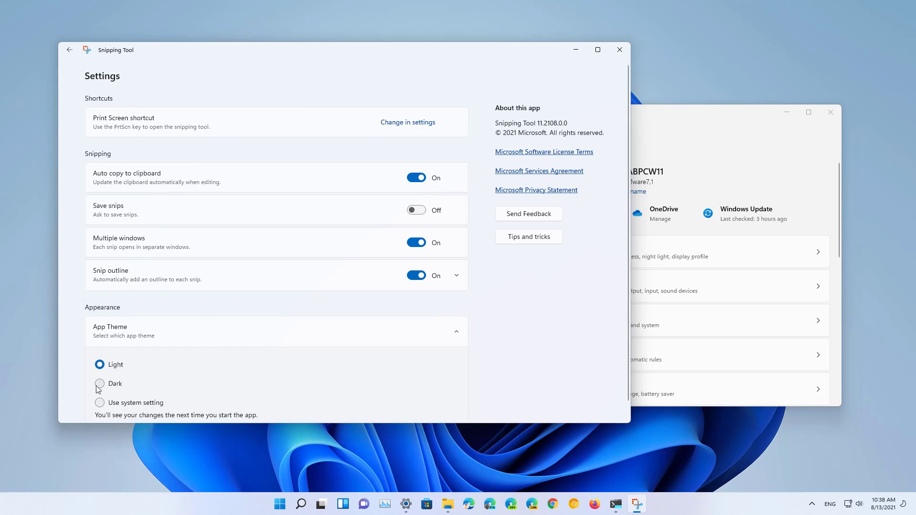
pyautogui.click(99, 384)
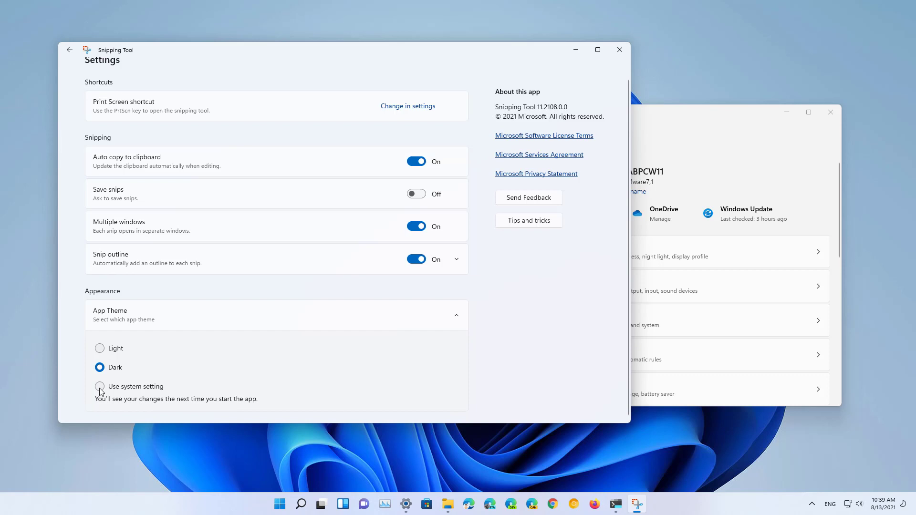
pyautogui.click(280, 504)
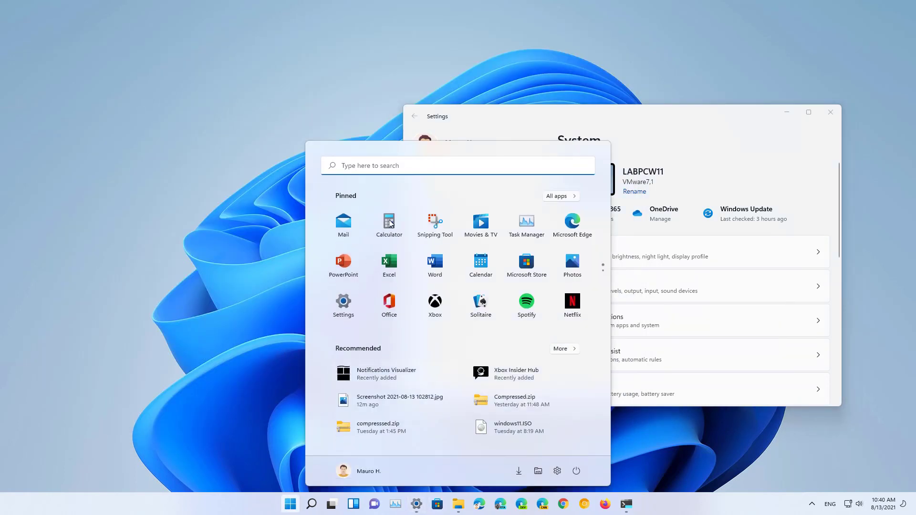
# Reopen Snipping Tool from its pinned Start menu icon.
pyautogui.click(435, 221)
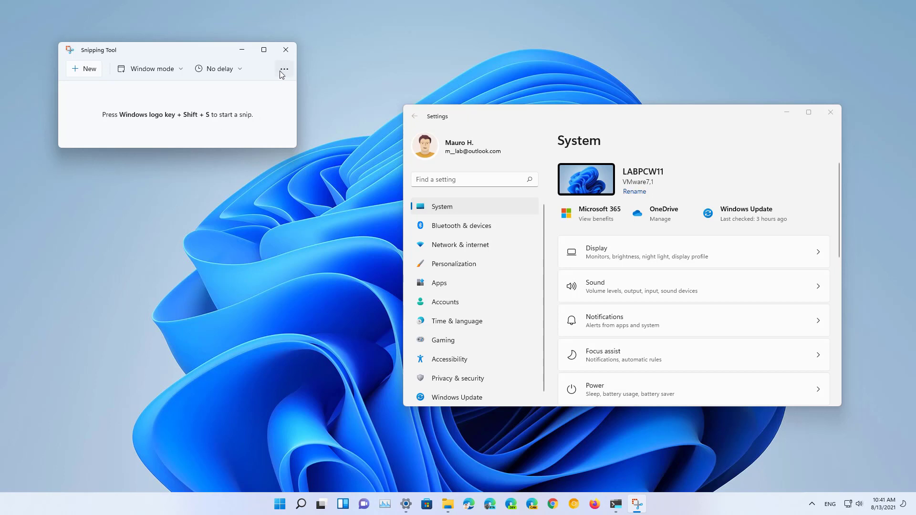
# Reach the Print Screen shortcut's system setting from Snipping Tool's settings page.
pyautogui.click(284, 68)
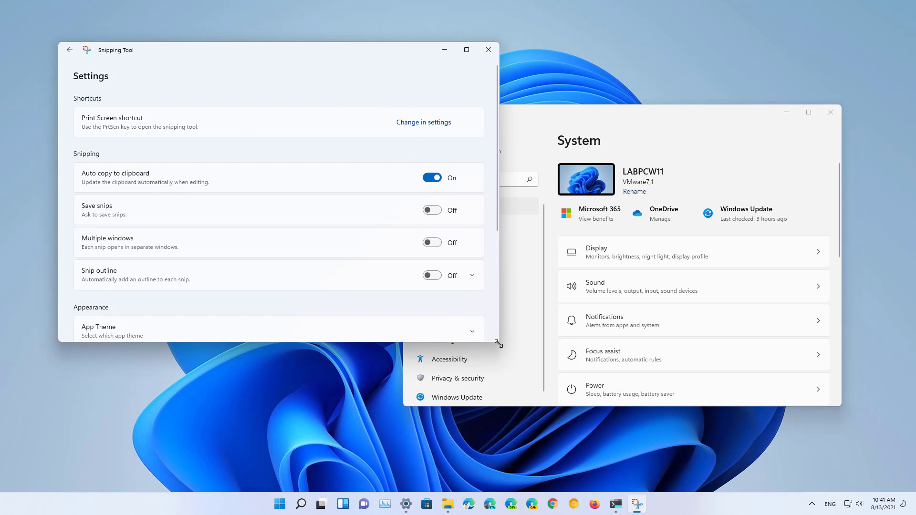
pyautogui.moveTo(91, 121)
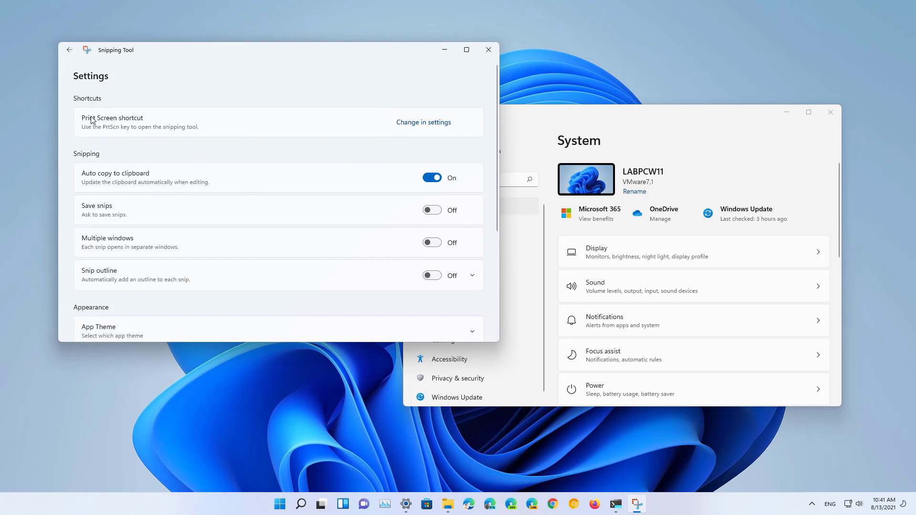
pyautogui.moveTo(432, 127)
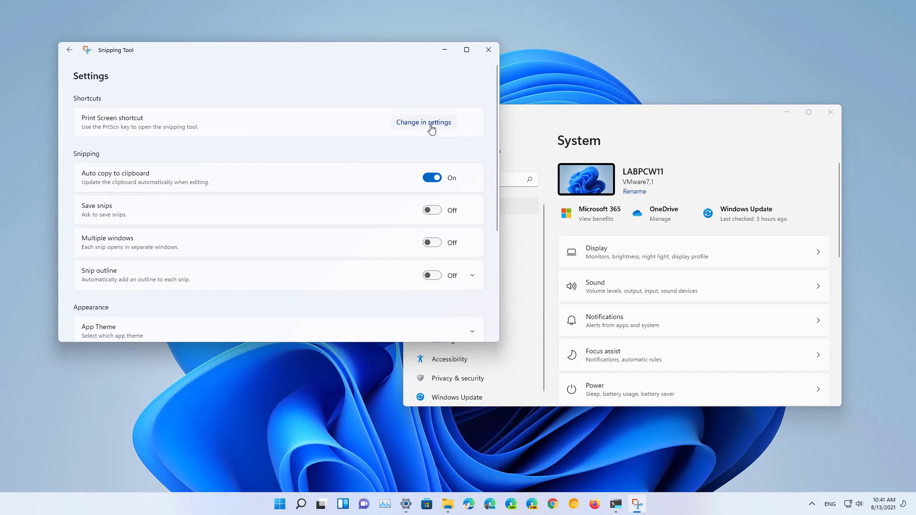
pyautogui.moveTo(119, 126)
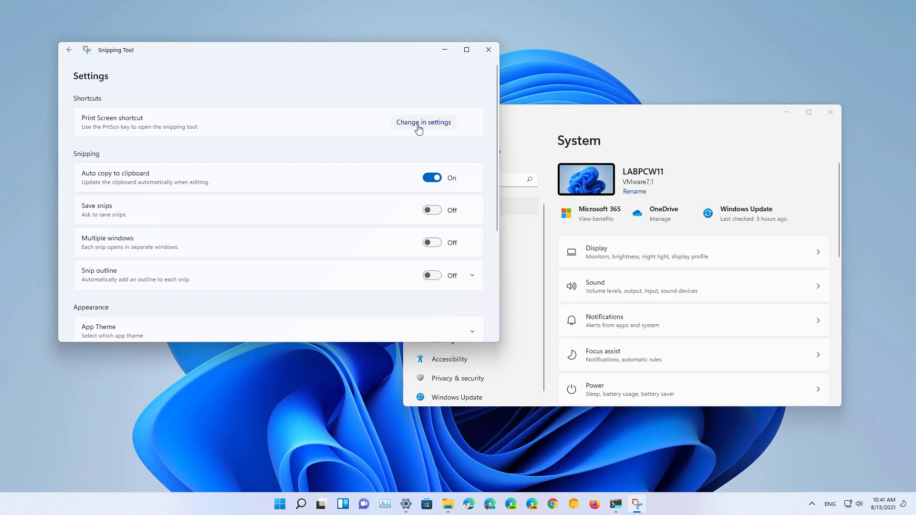
pyautogui.moveTo(261, 218)
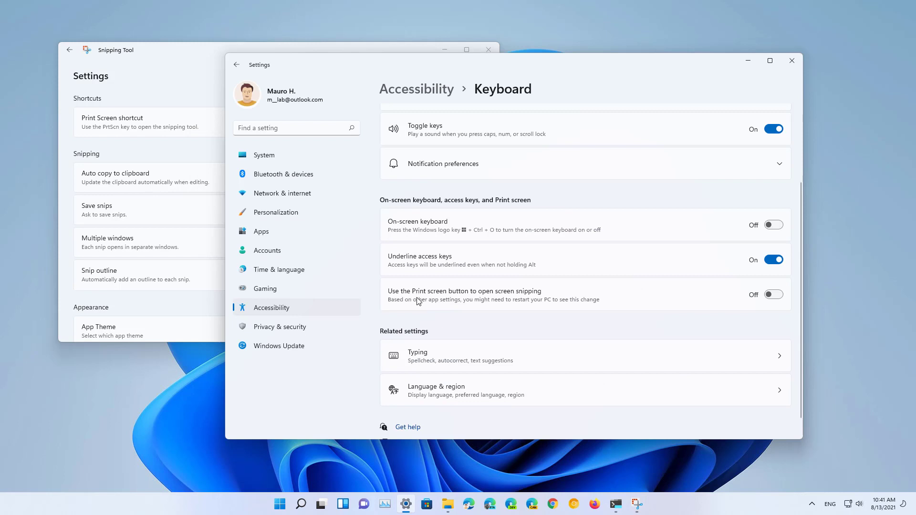
pyautogui.moveTo(398, 299)
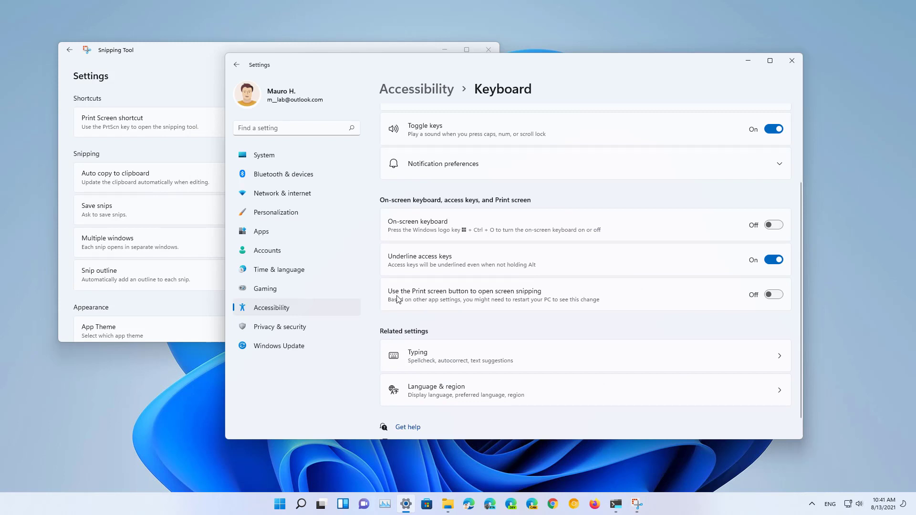
pyautogui.moveTo(507, 304)
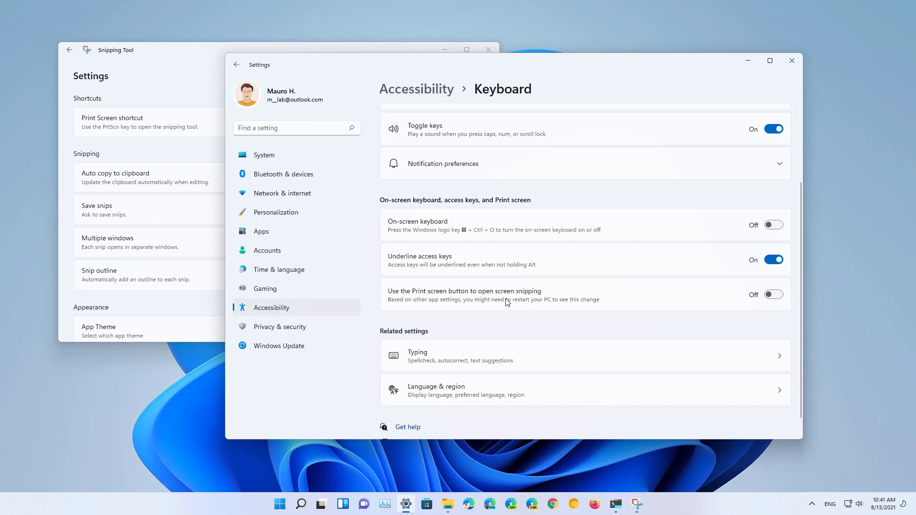
# Turn on 'Use the Print screen button to open screen snipping' in Accessibility > Keyboard.
pyautogui.click(772, 294)
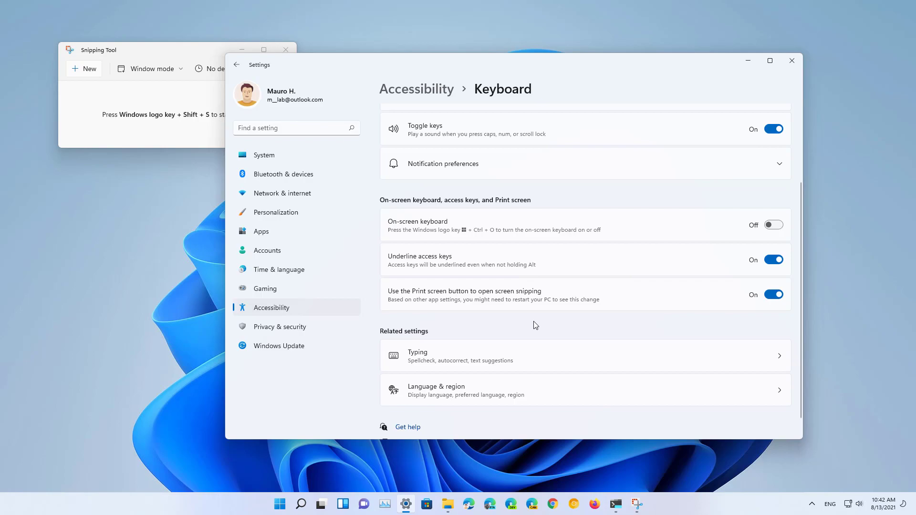
pyautogui.press('PrintScreen')
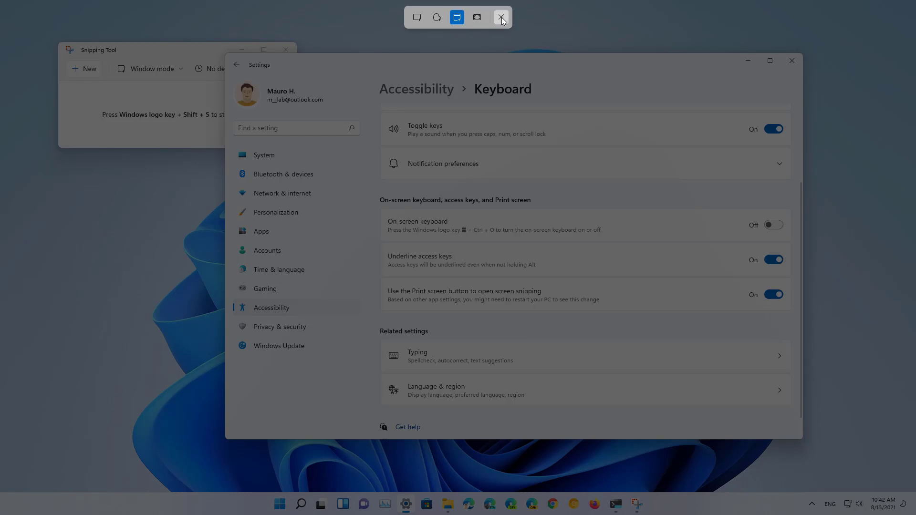
pyautogui.click(498, 17)
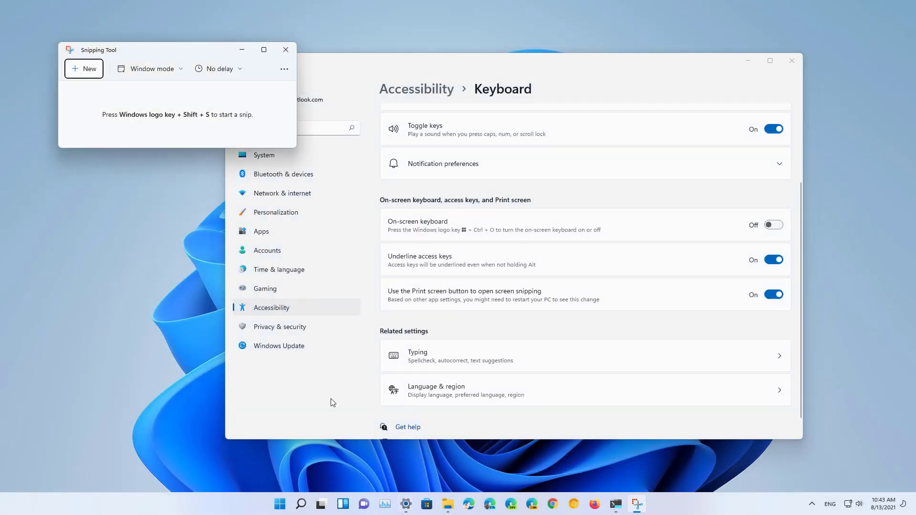